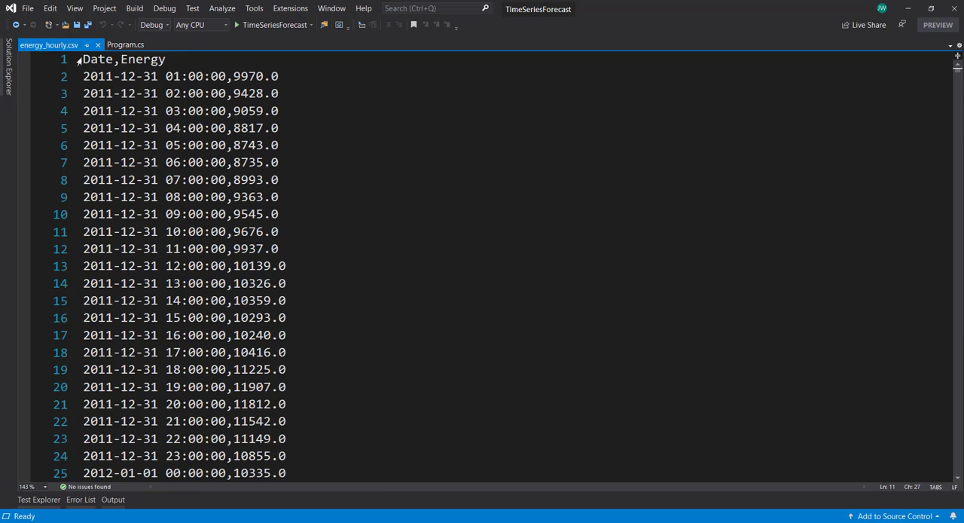
Step: Review the energy_hourly.csv header and first readings, highlighting the Energy column
{"action": "left_click_drag", "start_coordinate": [83, 75], "coordinate": [226, 75]}
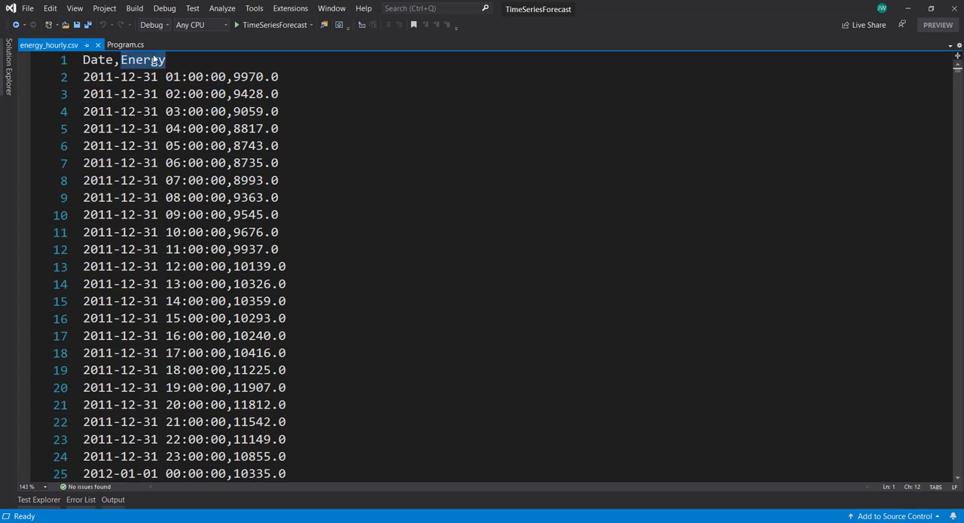
{"action": "double_click", "coordinate": [256, 75]}
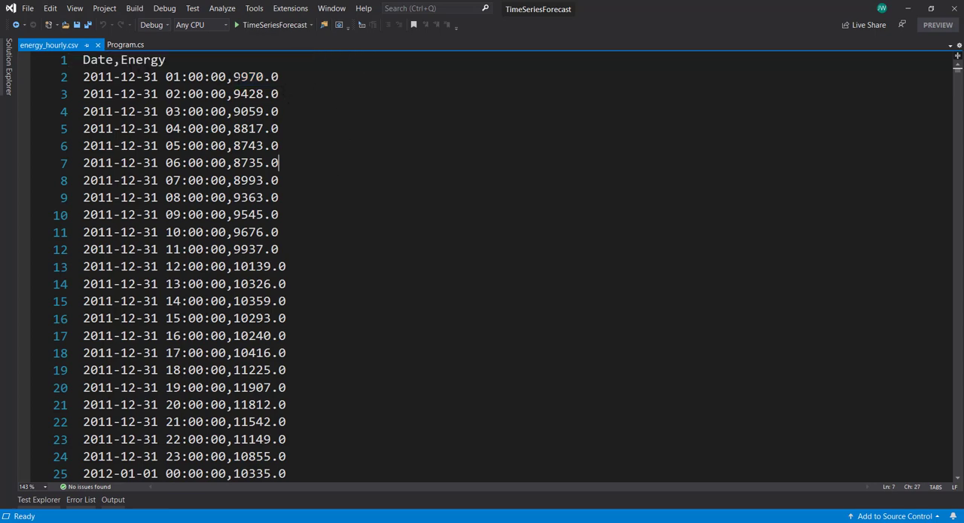
{"action": "left_click_drag", "start_coordinate": [233, 75], "coordinate": [277, 94]}
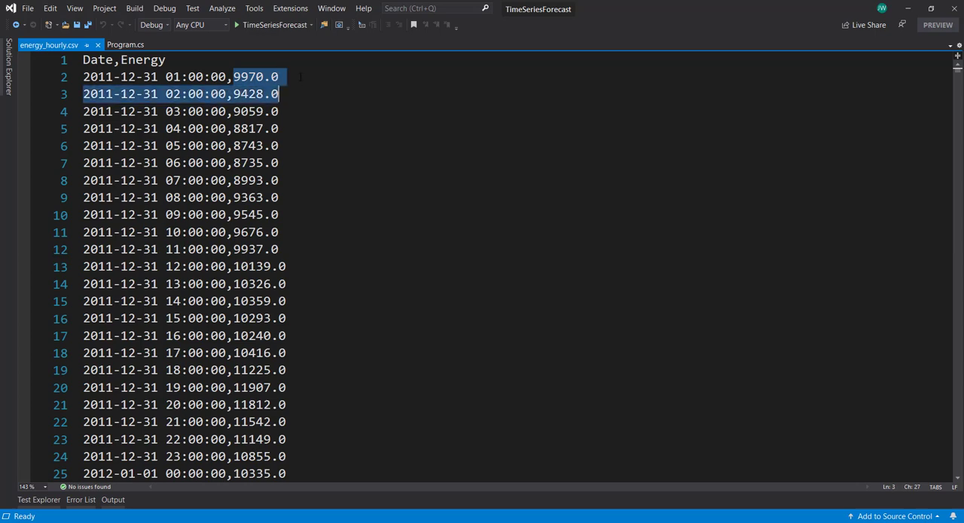
Step: From the project's Manage NuGet Packages, search microsoft.ml with prerelease versions included
{"action": "left_click", "coordinate": [125, 46]}
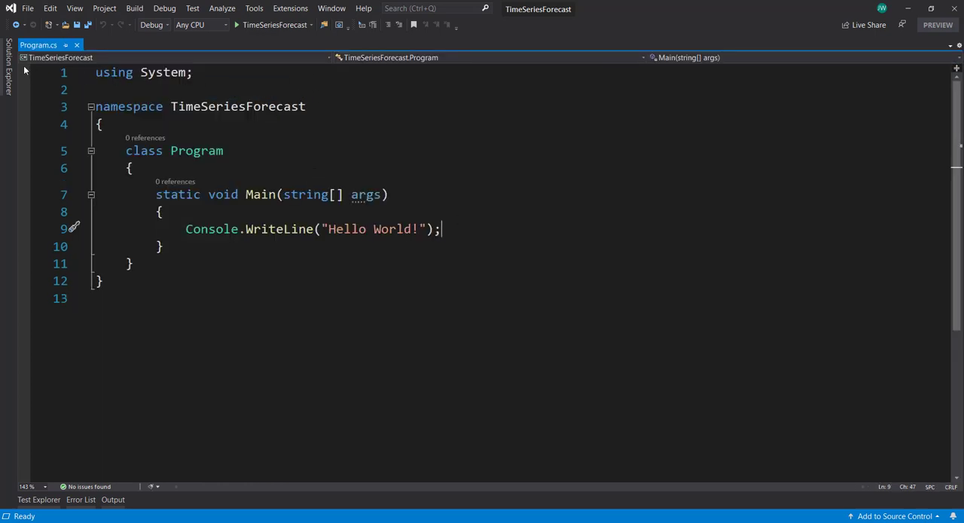
{"action": "right_click", "coordinate": [72, 105]}
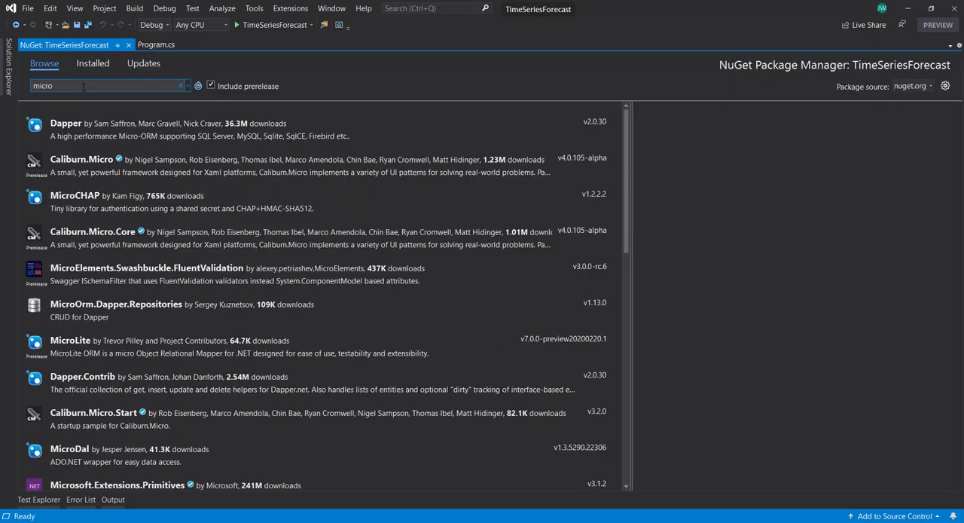
{"action": "type", "text": "microsoft.ml"}
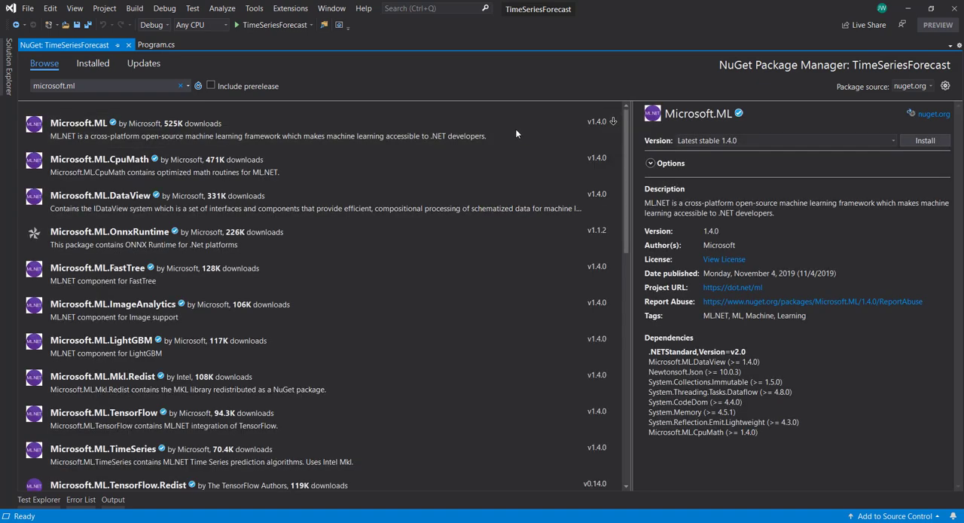
{"action": "left_click", "coordinate": [211, 85]}
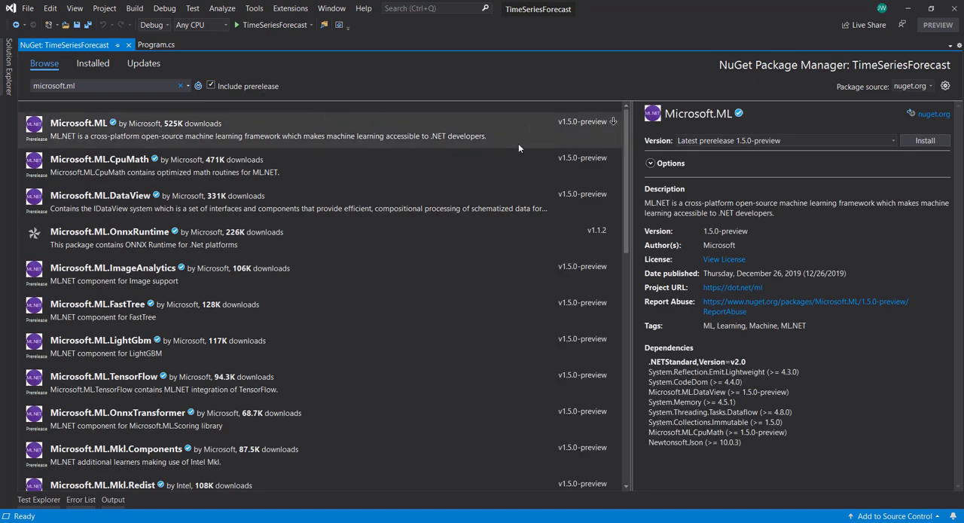
Step: Install the Microsoft.ML and Microsoft.ML.TimeSeries preview packages into TimeSeriesForecast
{"action": "left_click", "coordinate": [925, 140]}
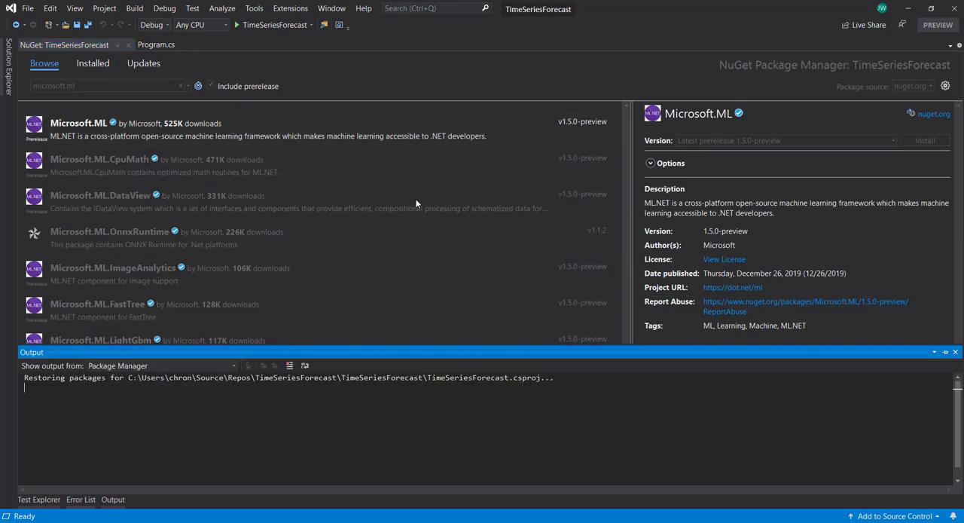
{"action": "left_click", "coordinate": [925, 141]}
{"action": "type", "text": ".timeseries"}
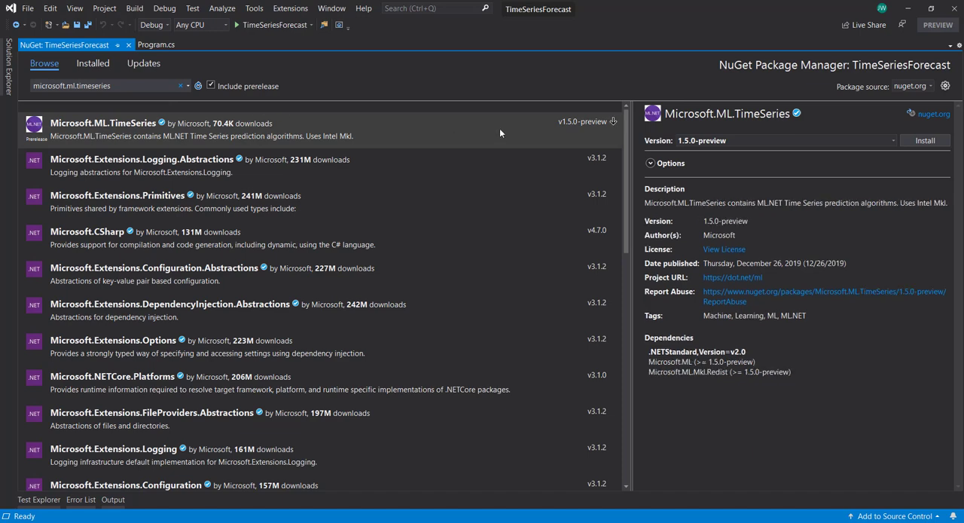
{"action": "left_click", "coordinate": [80, 500]}
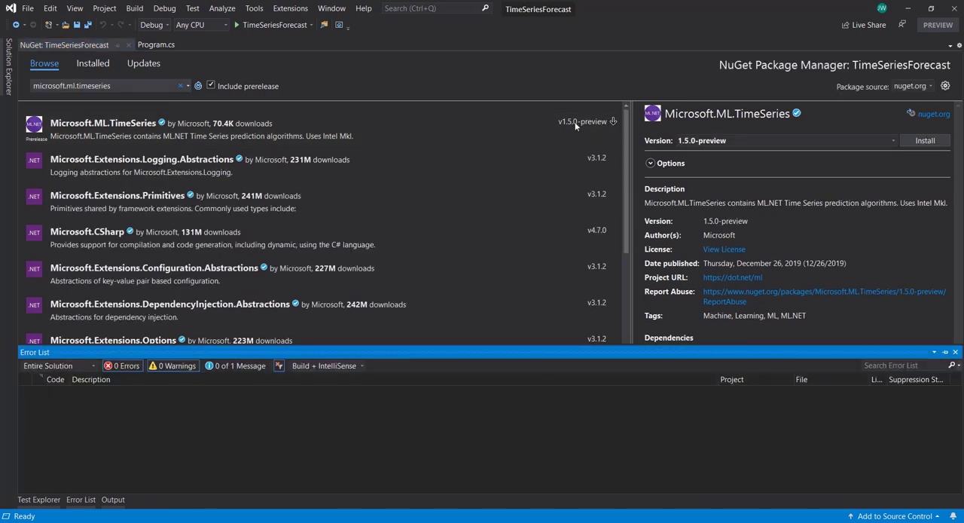
{"action": "left_click", "coordinate": [925, 140]}
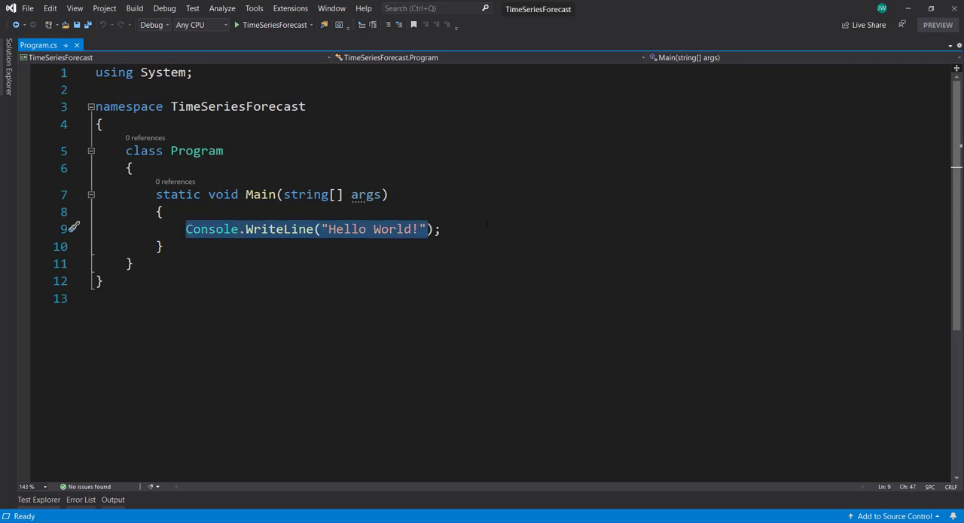
Step: Replace Hello World with var context = new MLContext() and begin context.Data.LoadFromTextFile<EnergyData>
{"action": "type", "text": "var con"}
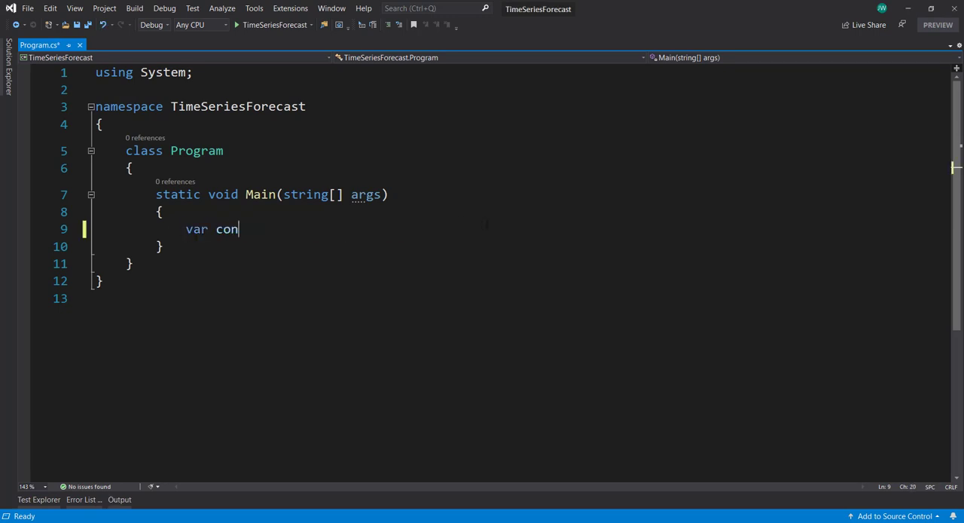
{"action": "type", "text": "text = newMLContext)"}
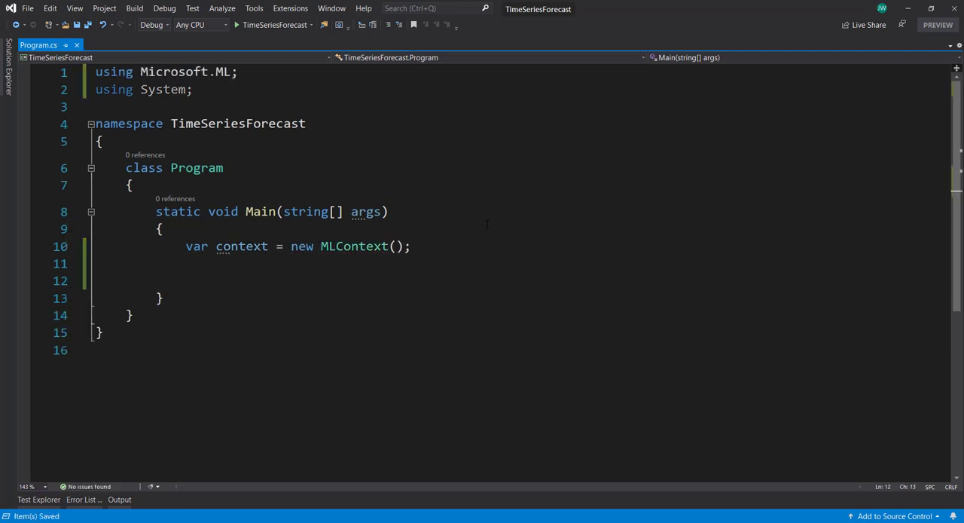
{"action": "type", "text": "var data = c"}
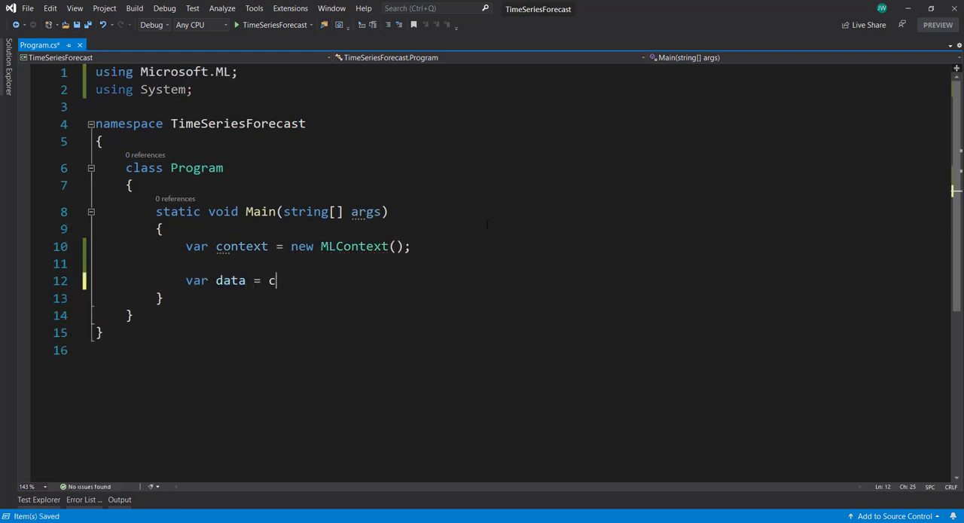
{"action": "type", "text": "ontext.Data."}
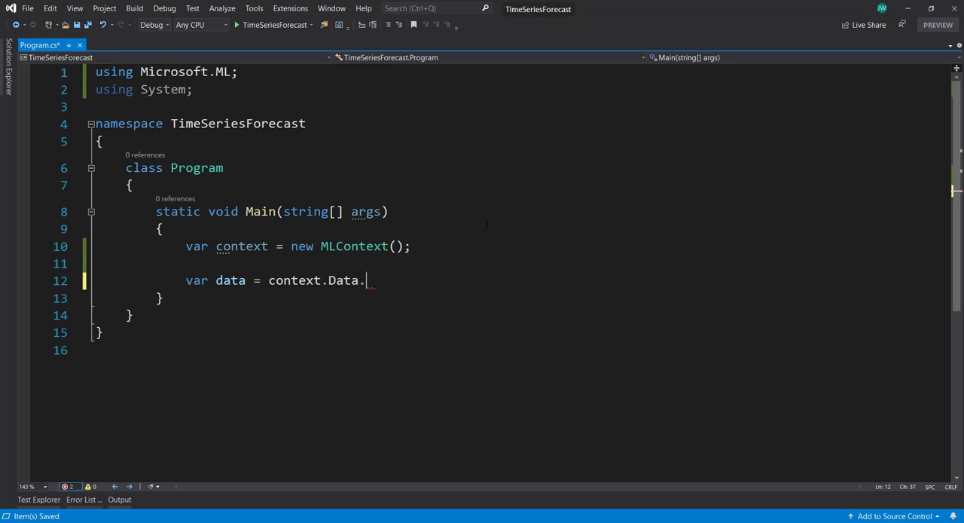
{"action": "type", "text": "LoadFromTextFile"}
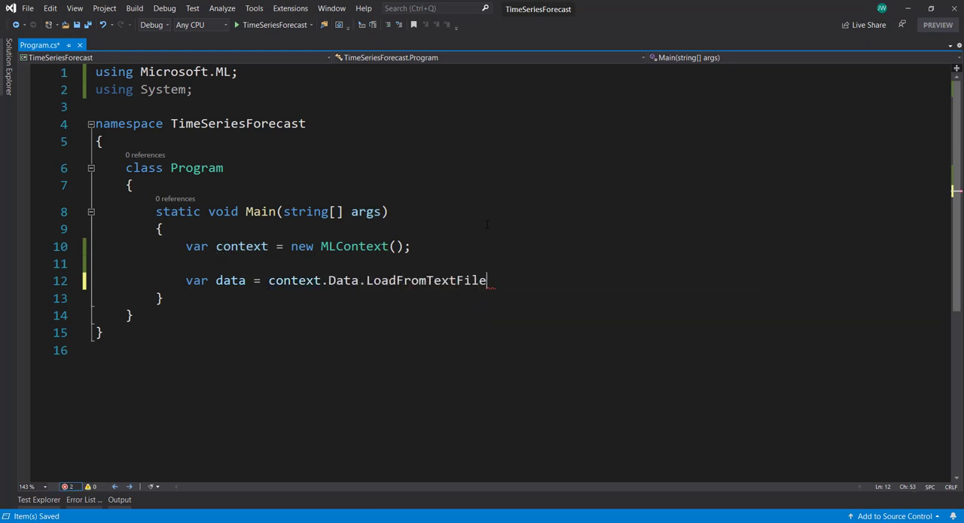
{"action": "type", "text": "<Energy>"}
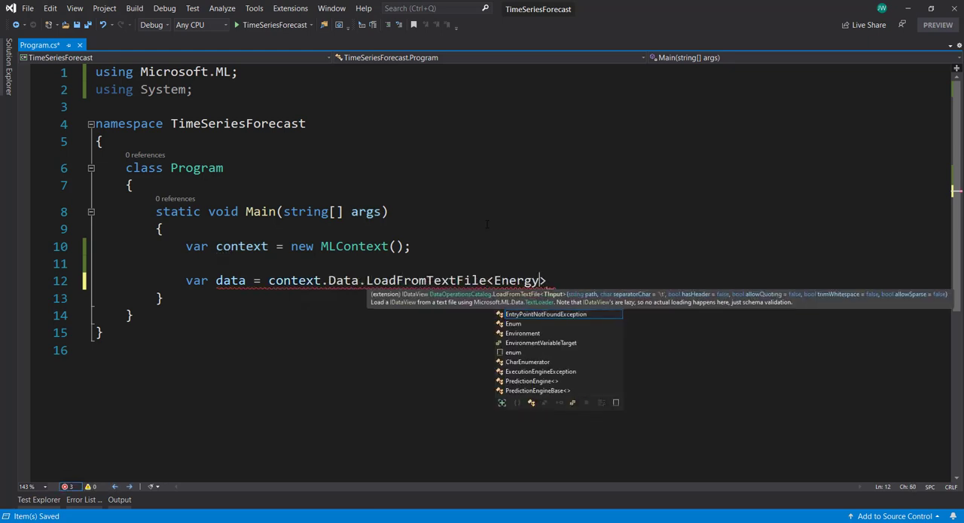
{"action": "type", "text": "Data"}
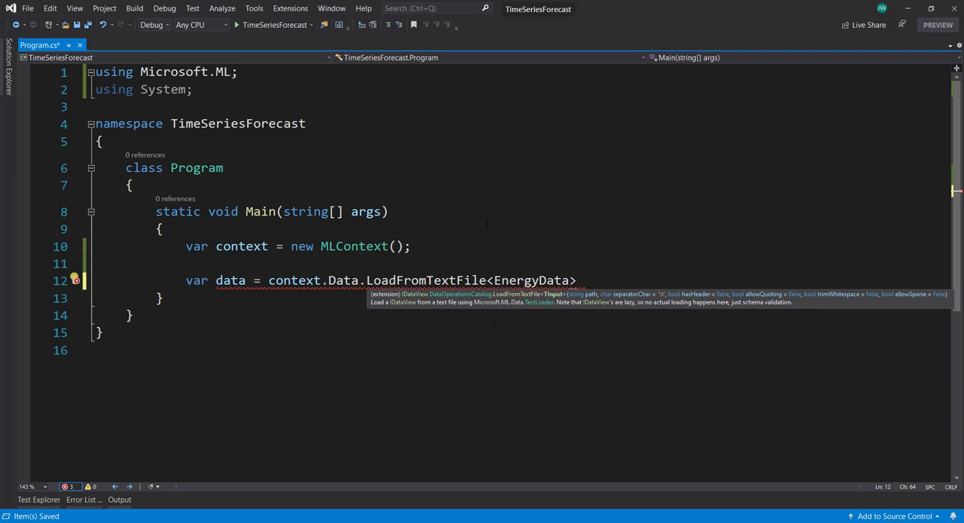
Step: Load ./energy_hourly.csv into data and generate the missing EnergyData class
{"action": "type", "text": "();"}
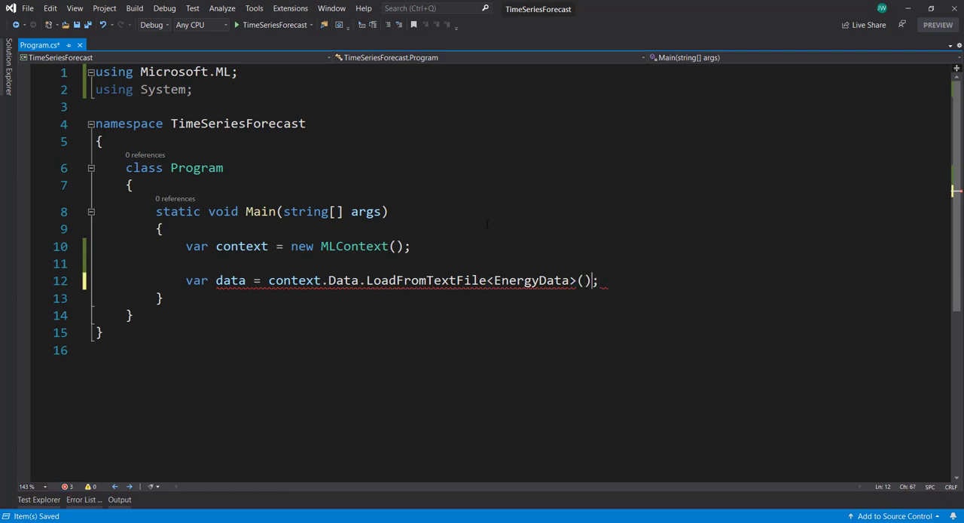
{"action": "type", "text": "\"\""}
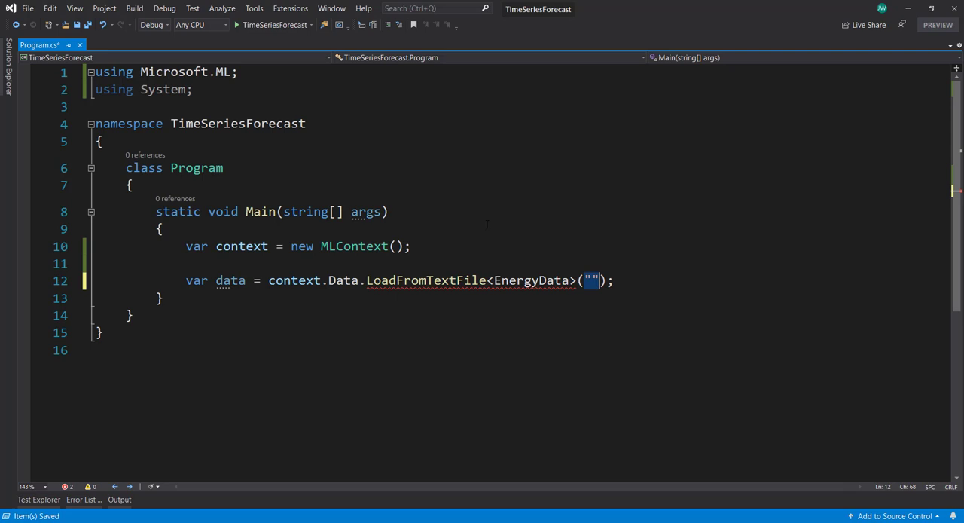
{"action": "type", "text": "./"}
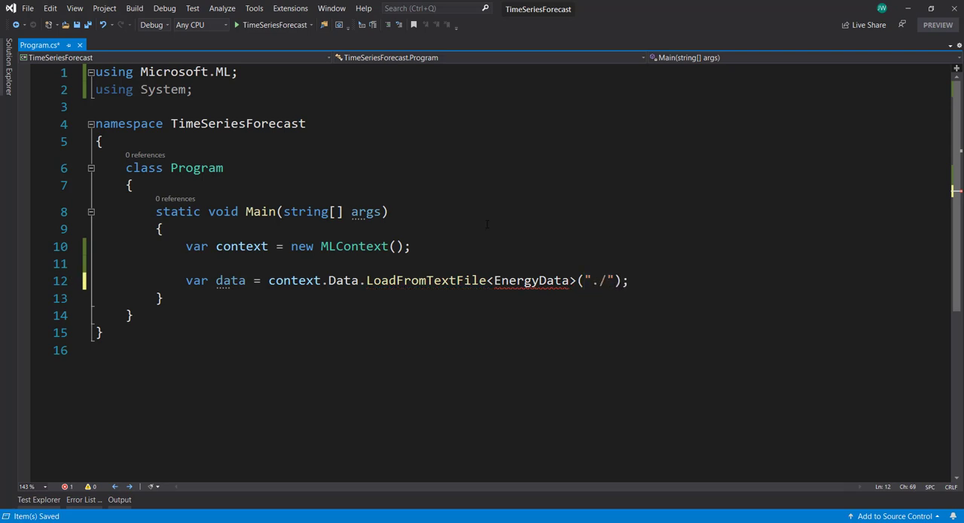
{"action": "type", "text": "energy_hour"}
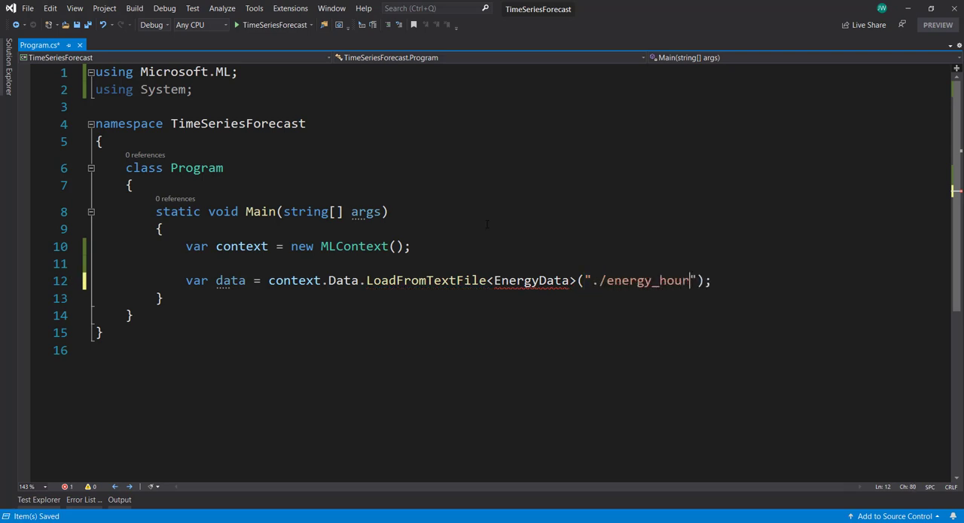
{"action": "type", "text": "ly.csv"}
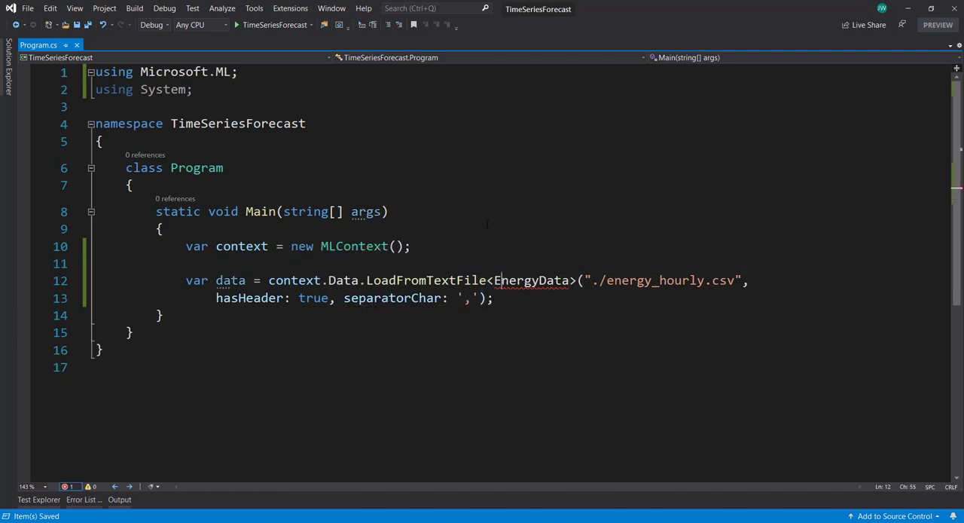
{"action": "left_click", "coordinate": [75, 281]}
{"action": "type", "text": "["}
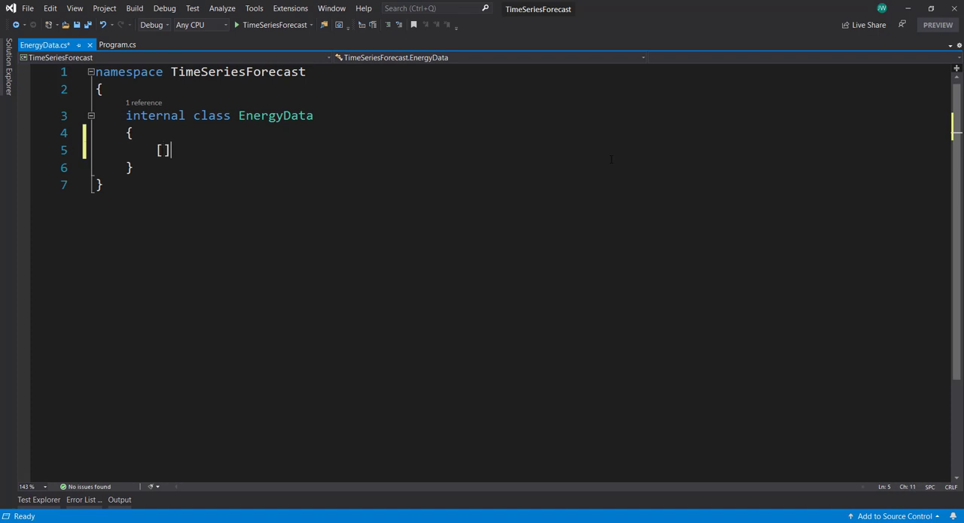
Step: Give EnergyData a Date property mapped with [LoadColumn(0)]
{"action": "type", "text": "LoadColumn"}
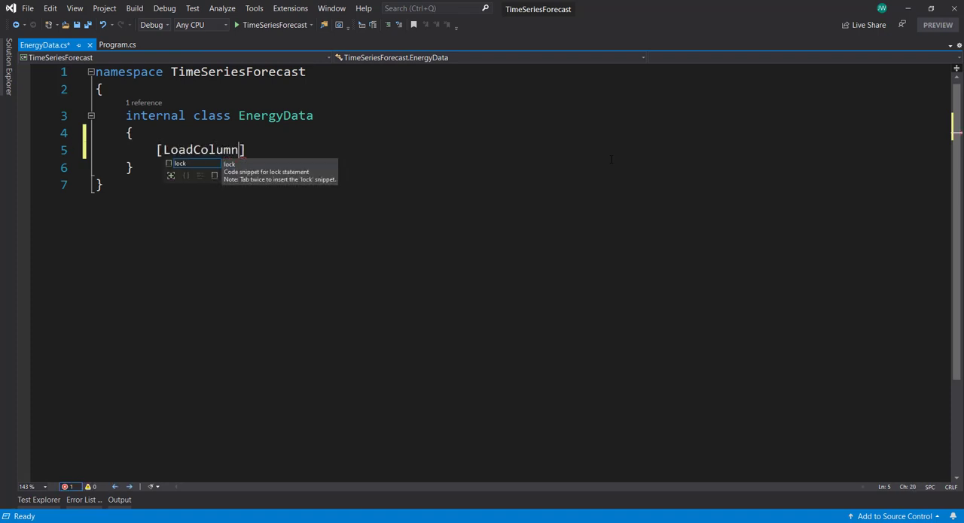
{"action": "type", "text": "(0)"}
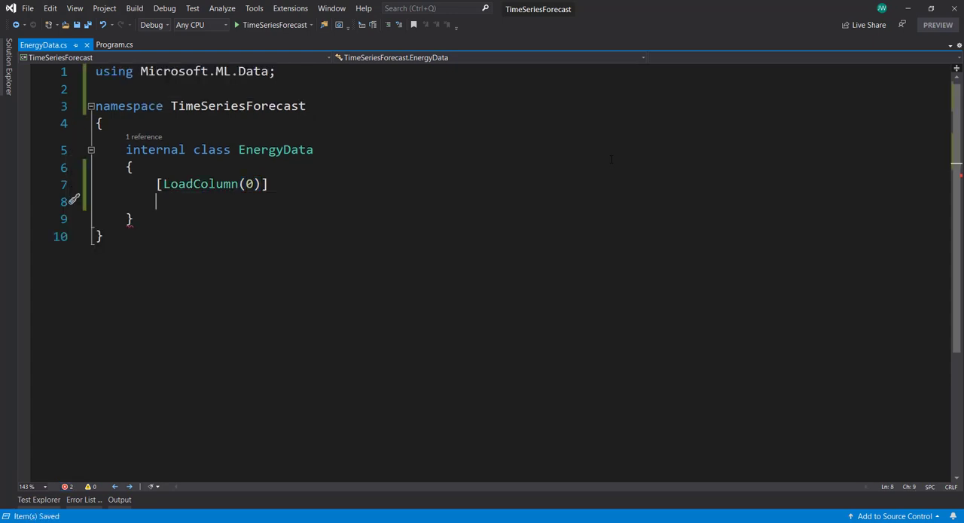
{"action": "type", "text": "prop"}
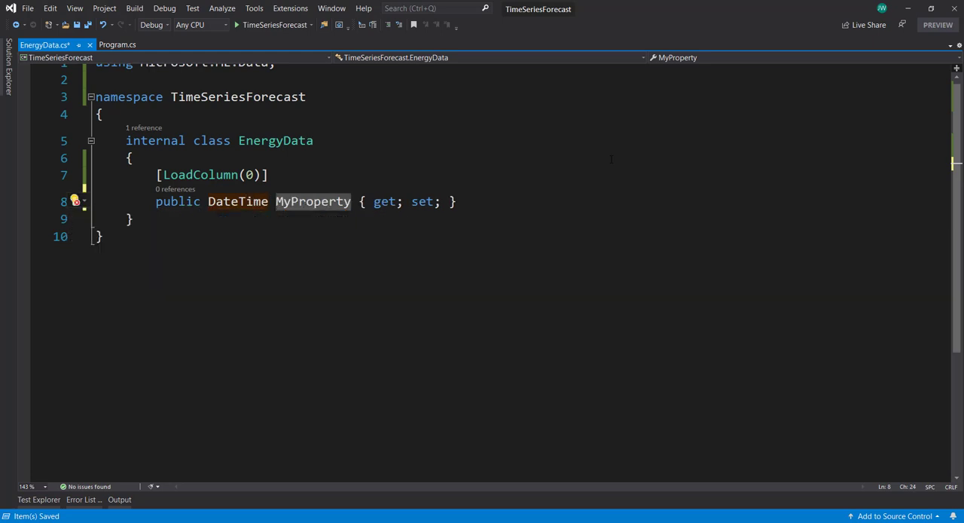
{"action": "type", "text": "Date"}
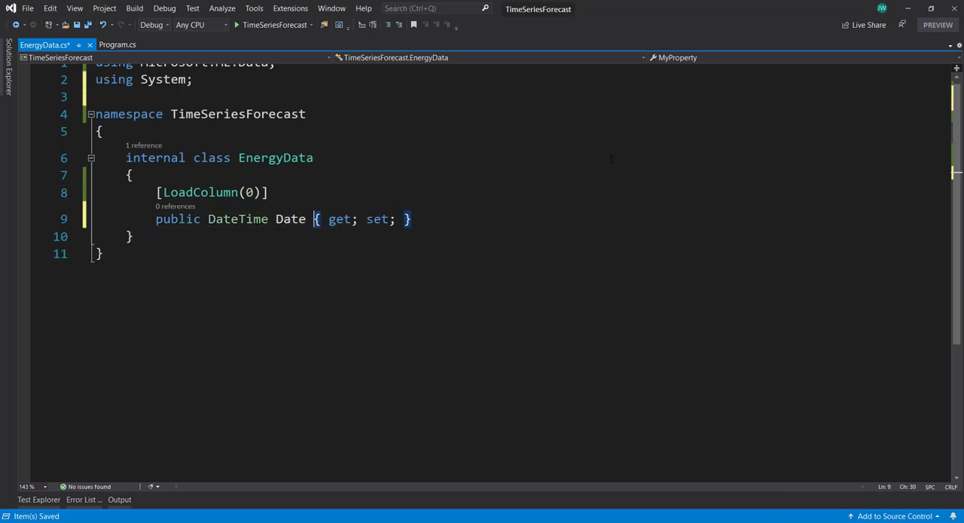
Step: Add a float Energy property mapped with [LoadColumn(1)] via the prop snippet
{"action": "type", "text": "[L"}
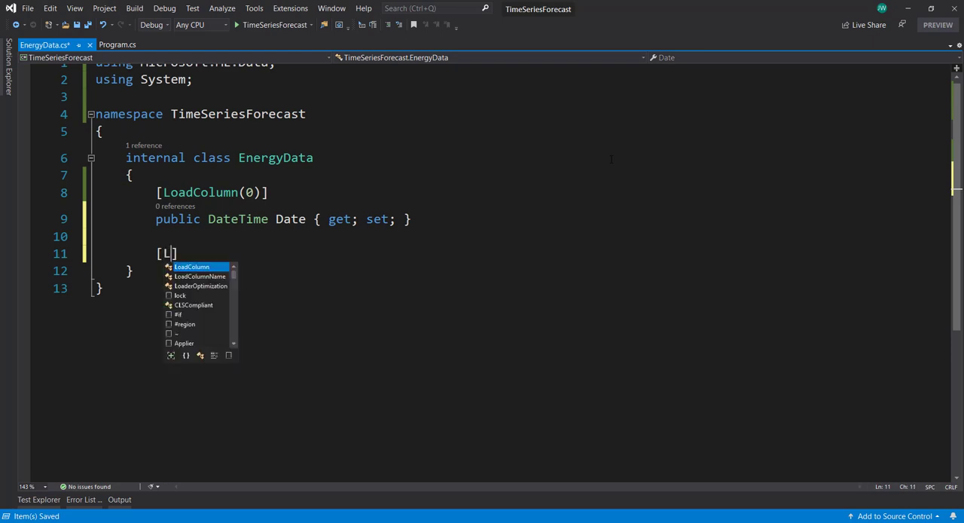
{"action": "type", "text": "LoadColumn(1)"}
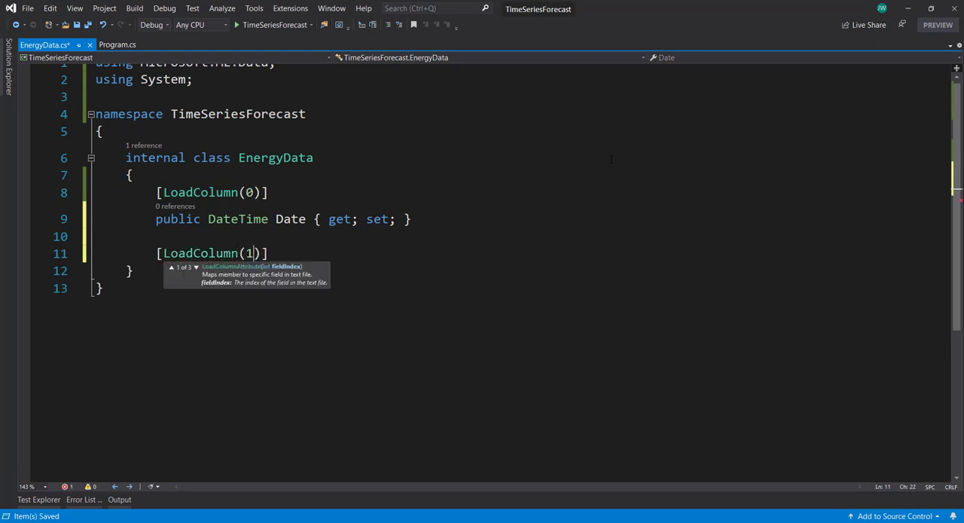
{"action": "type", "text": "pro"}
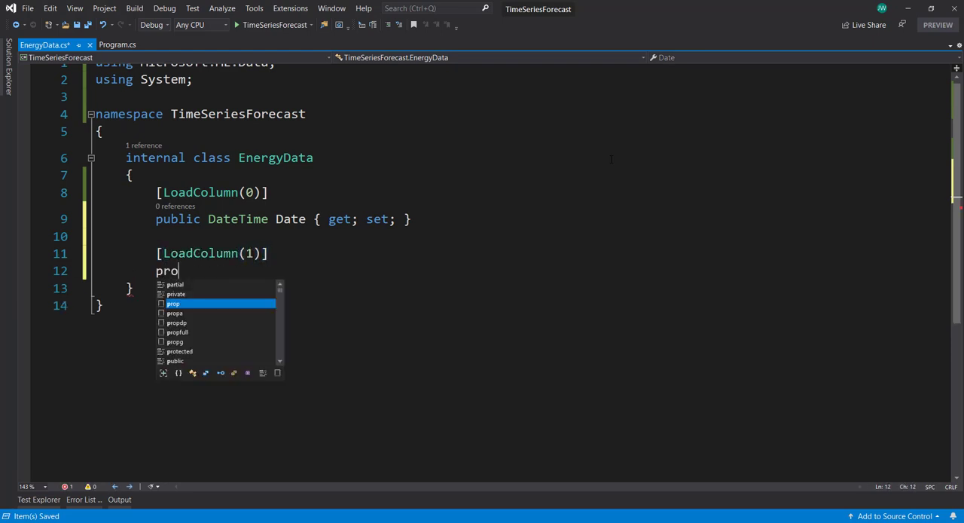
{"action": "key", "text": "Tab"}
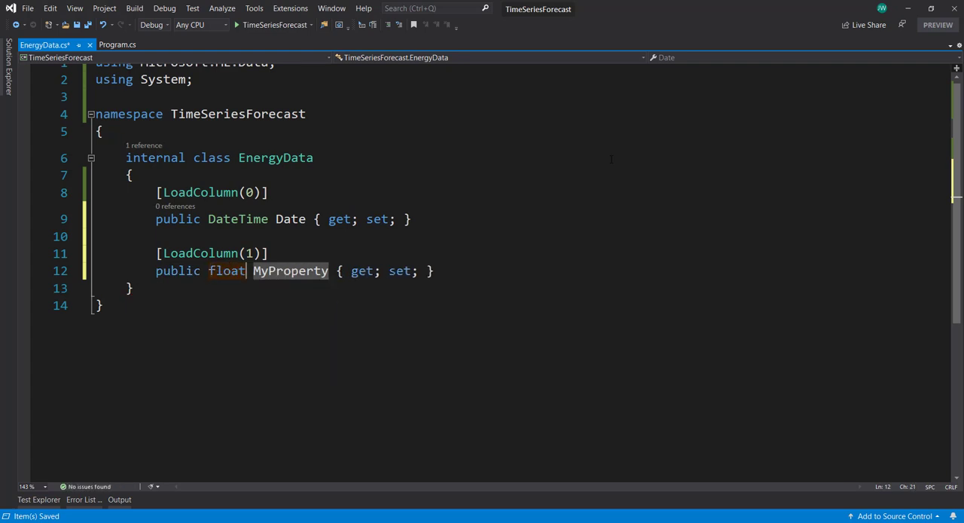
{"action": "type", "text": "Energy"}
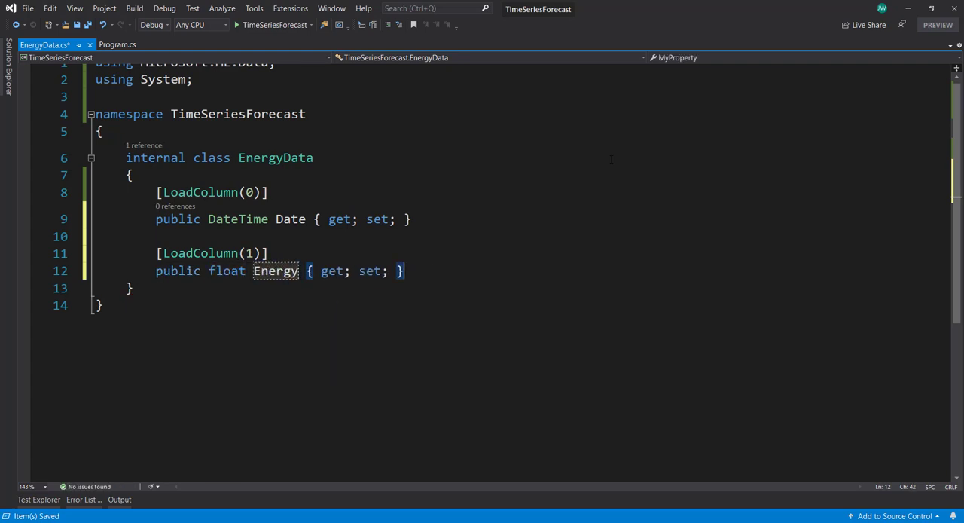
Step: In Program.cs start var pipeline = context.Forecasting.ForecastBySsa with output column "Forecast"
{"action": "left_click", "coordinate": [114, 45]}
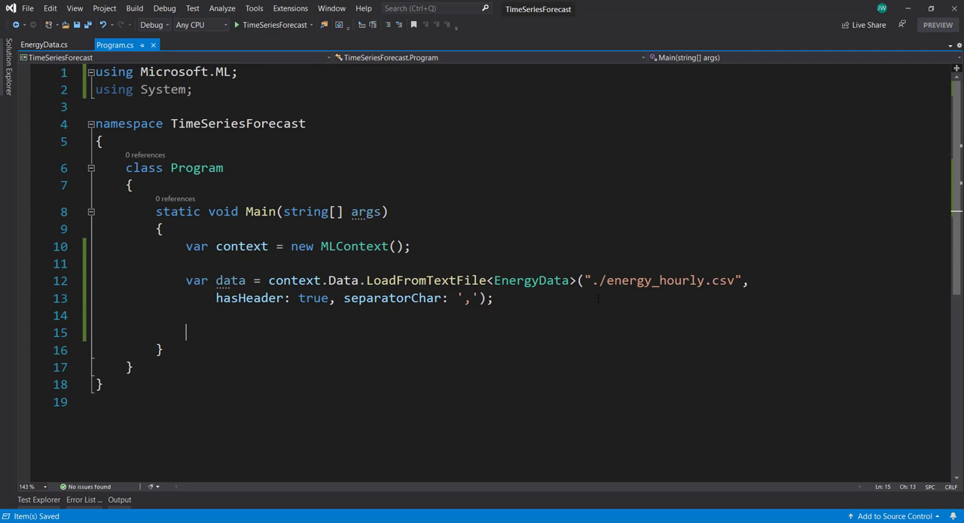
{"action": "type", "text": "var pipeline ="}
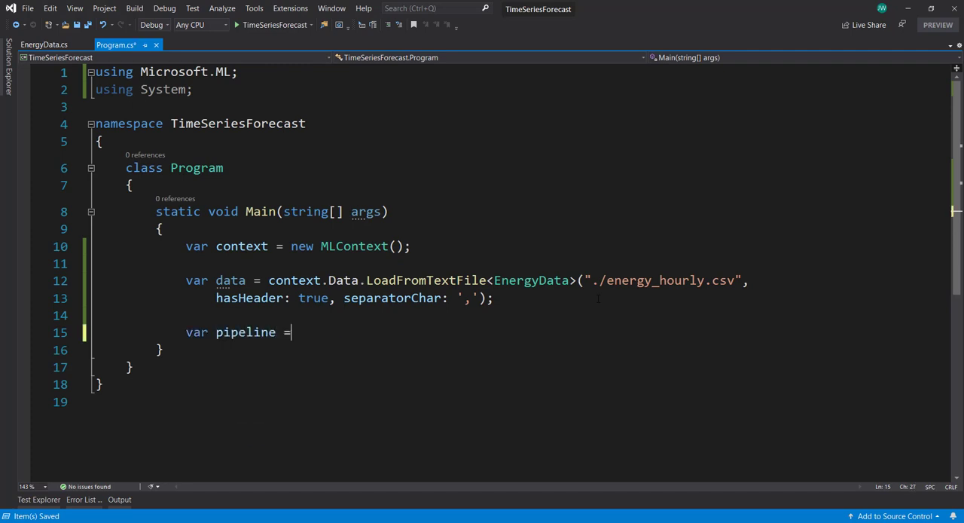
{"action": "type", "text": "context.f"}
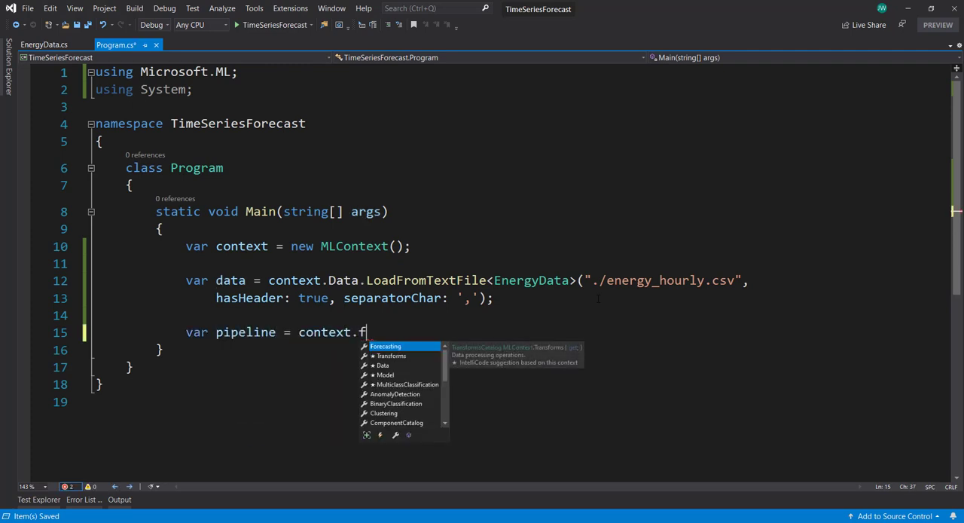
{"action": "type", "text": "orecasting.ForecastBySsa"}
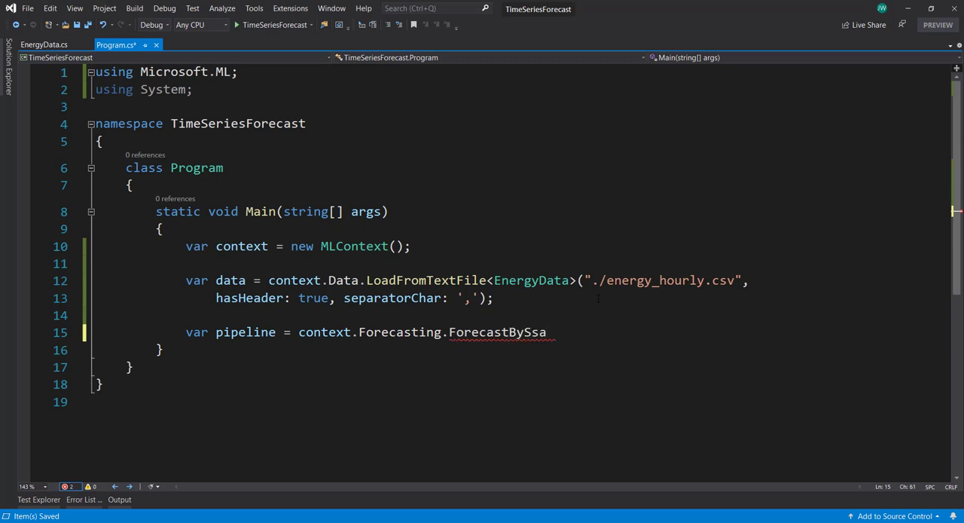
{"action": "type", "text": "();"}
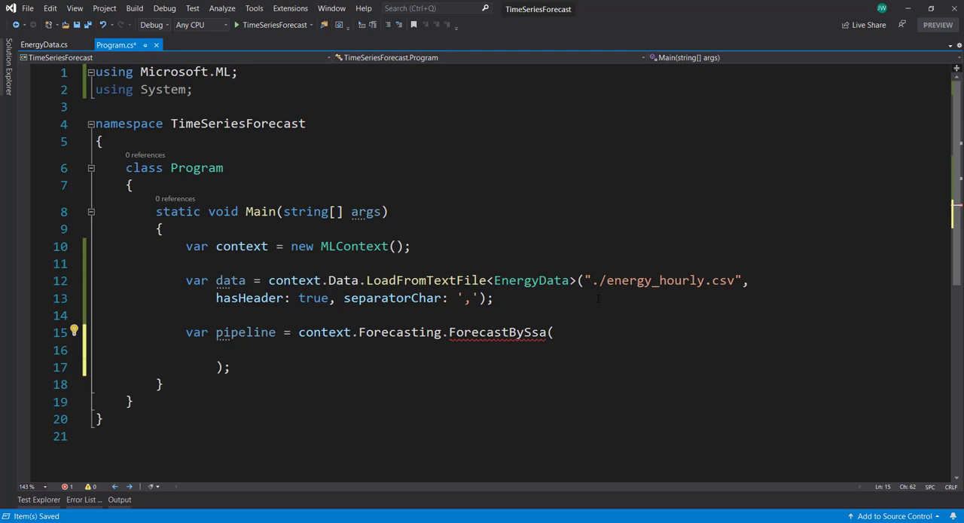
{"action": "left_click", "coordinate": [247, 349]}
{"action": "type", "text": "\""}
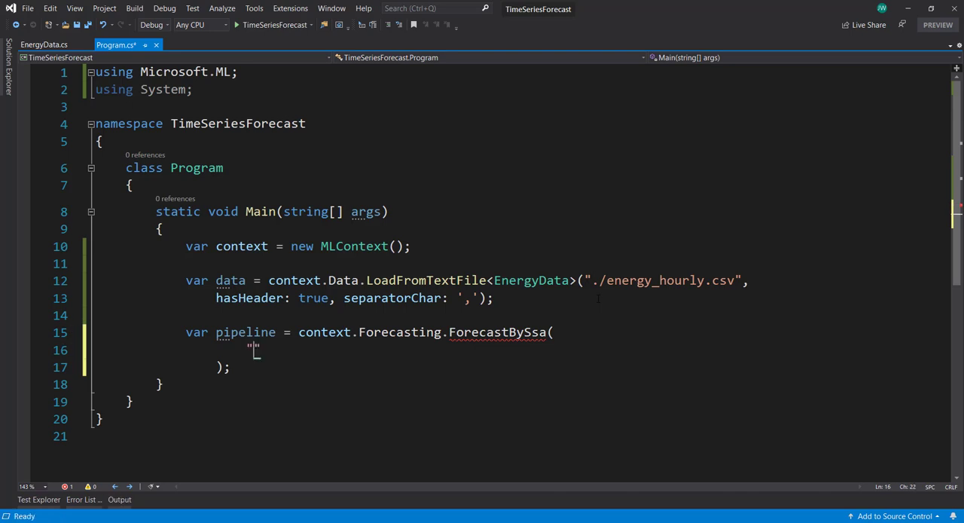
{"action": "type", "text": "Forecast"}
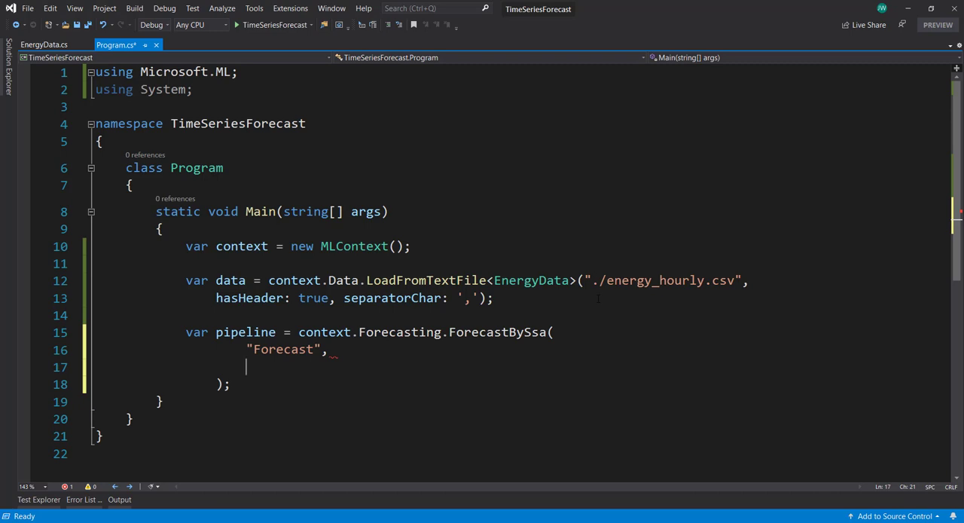
Step: Pass nameof(EnergyData.Energy) as the input column to forecast
{"action": "type", "text": "nameo"}
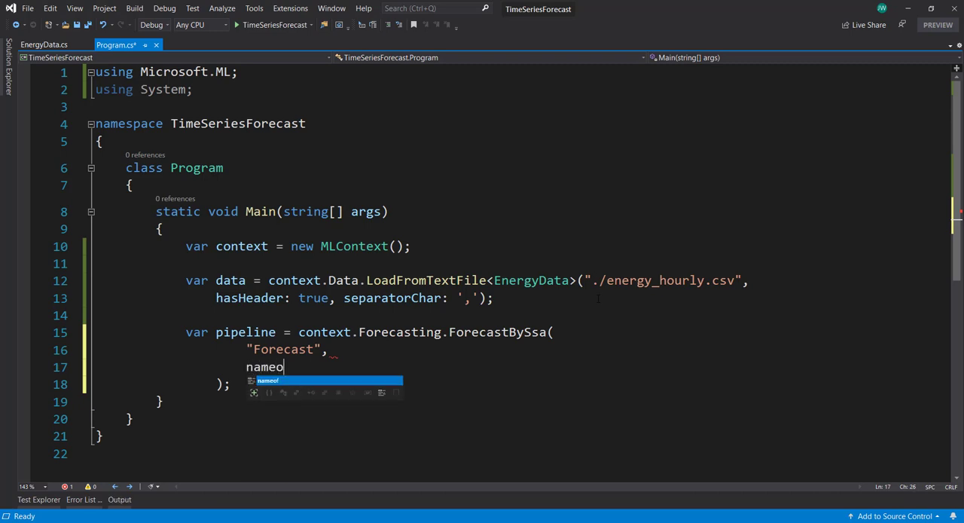
{"action": "type", "text": "f(E"}
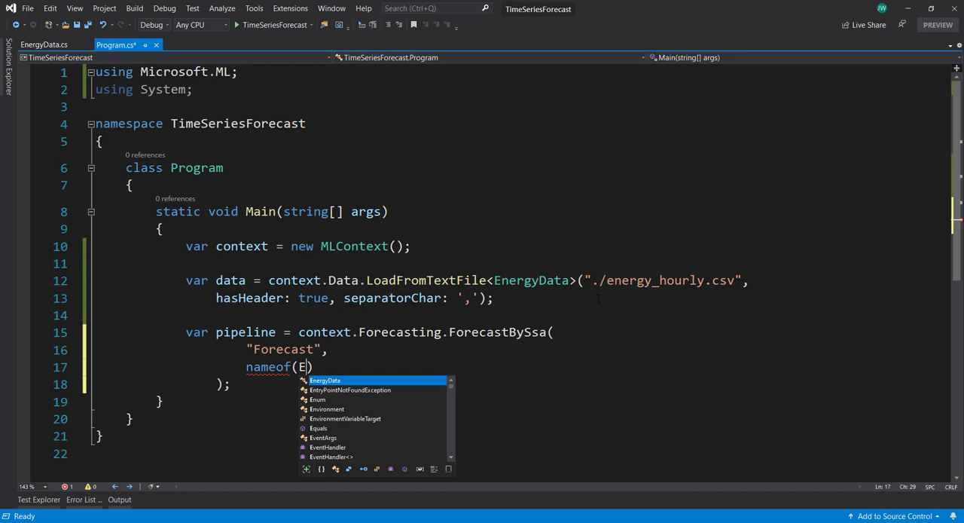
{"action": "type", "text": "nergyData."}
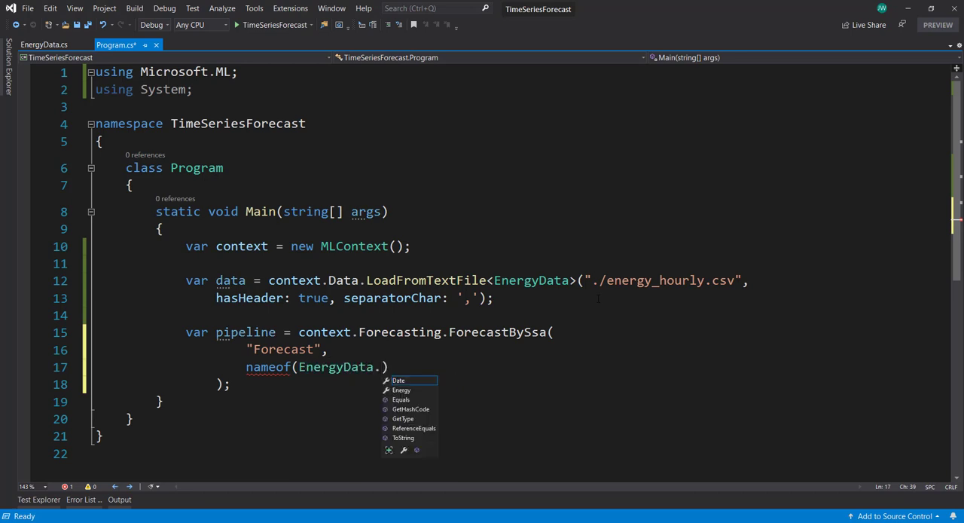
{"action": "type", "text": "Energy"}
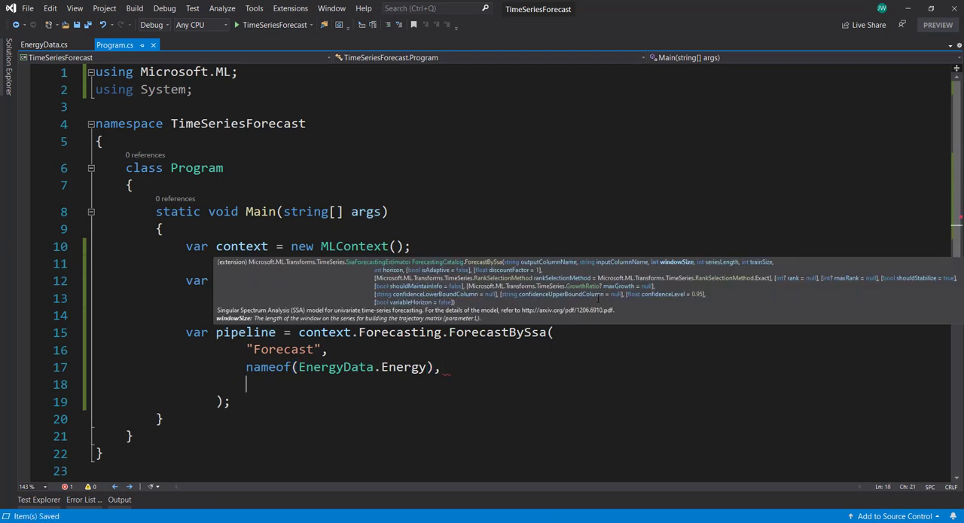
Step: Set windowSize 5, seriesLength 10, trainSize 100 and horizon 4 on the SSA pipeline
{"action": "type", "text": "windowSize:"}
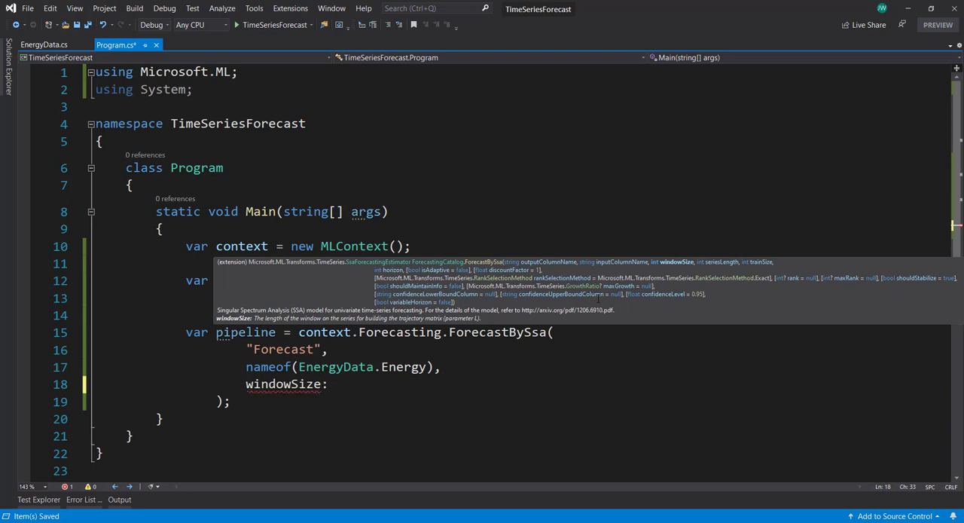
{"action": "type", "text": "5,"}
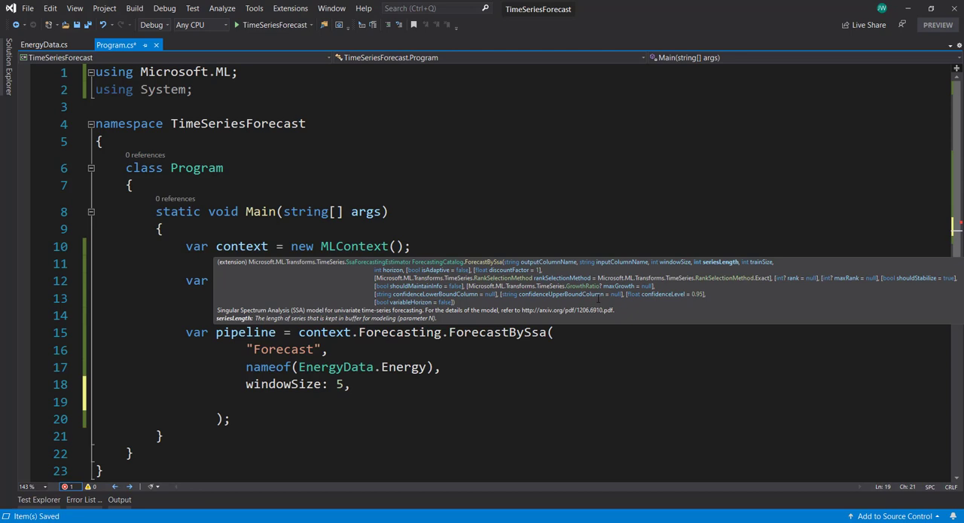
{"action": "type", "text": "seriesLength: 10"}
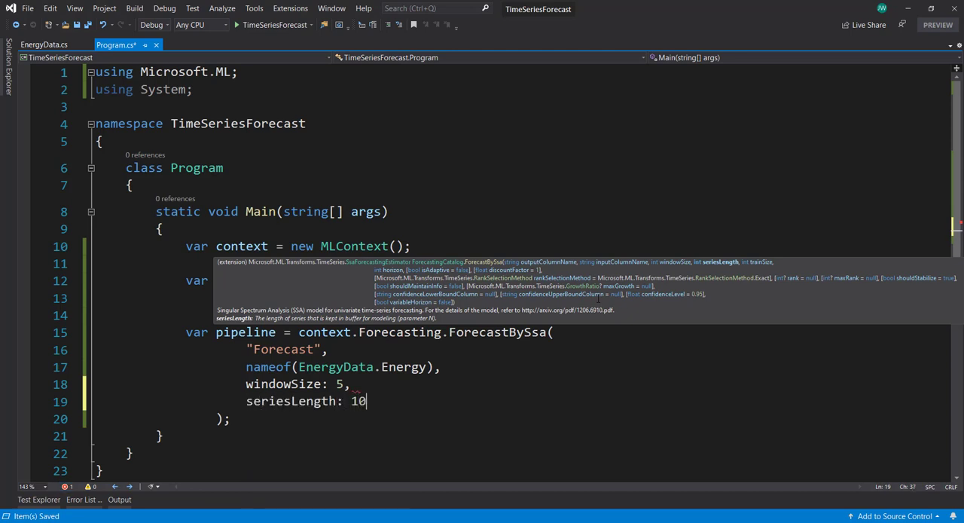
{"action": "type", "text": "trainSize:"}
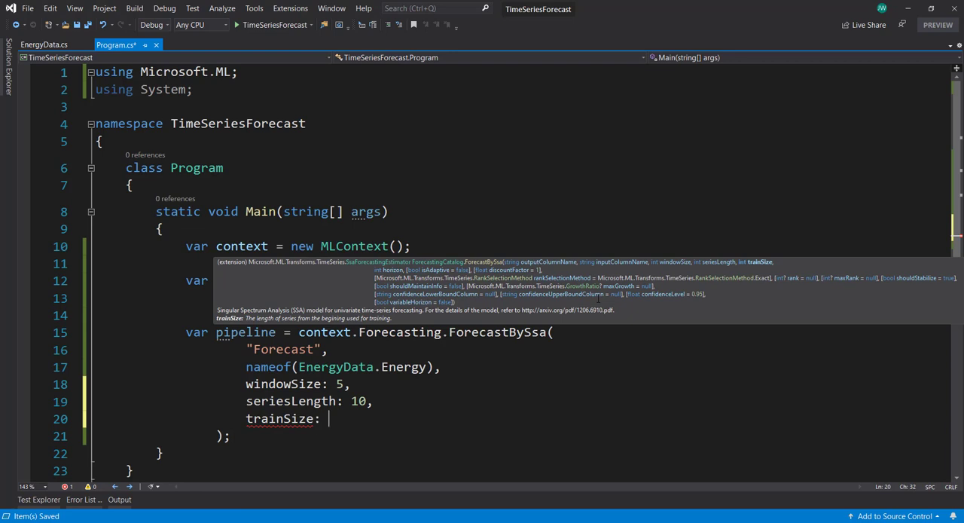
{"action": "type", "text": "100,."}
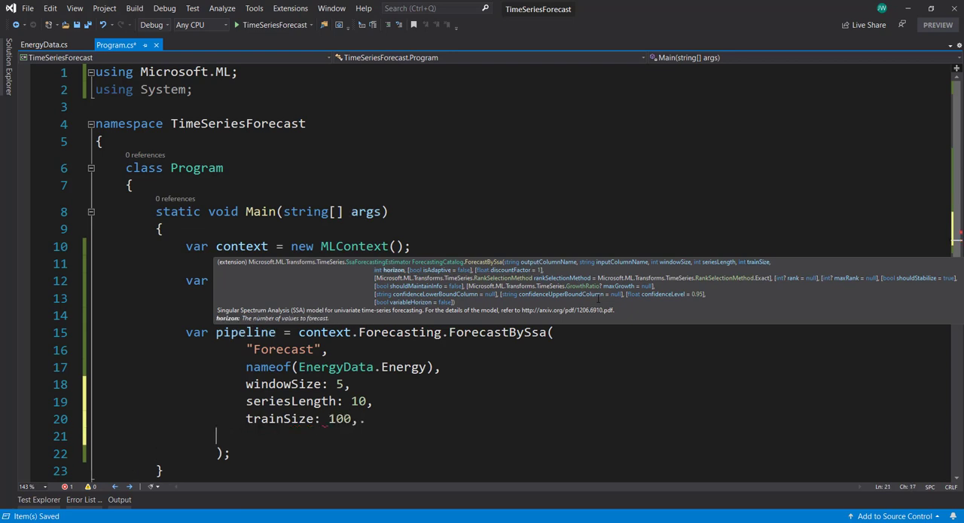
{"action": "type", "text": "horizon: 4"}
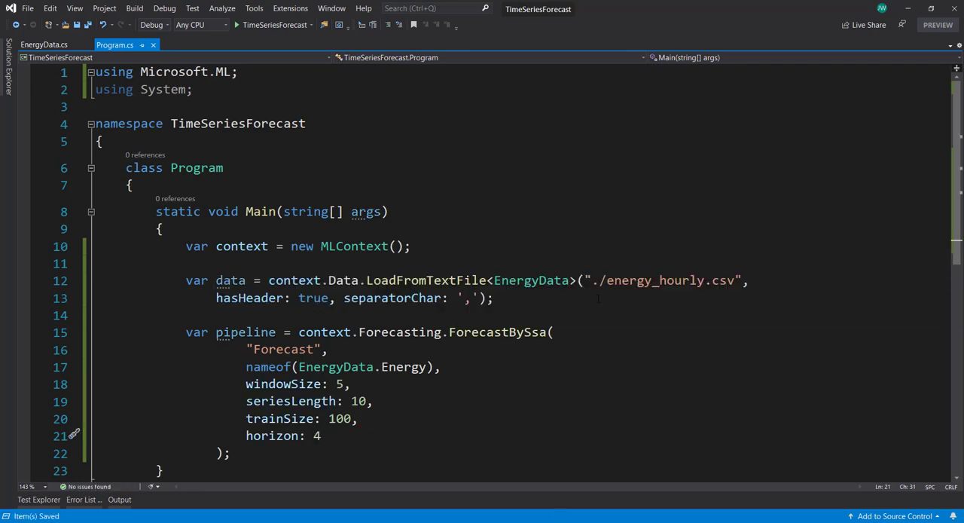
{"action": "scroll", "scroll_direction": "down", "scroll_amount": 3}
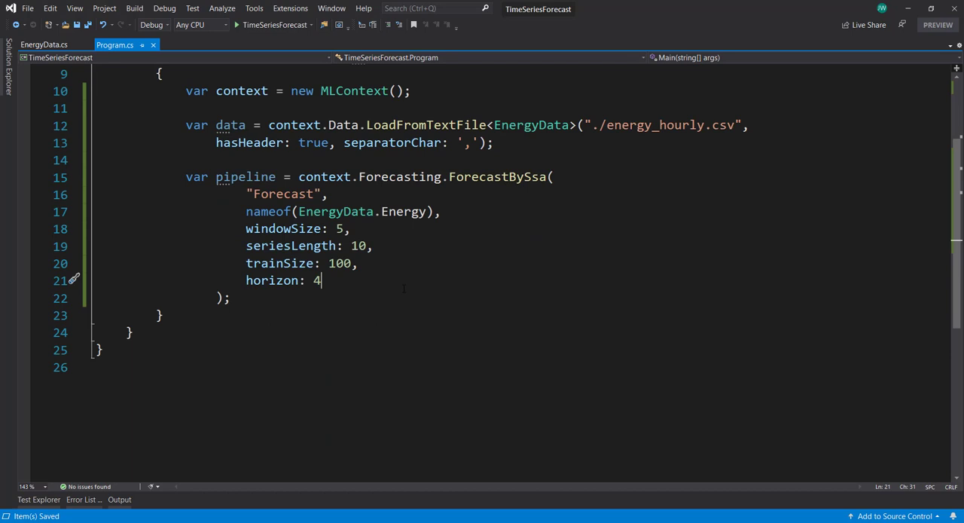
Step: Train the model with var model = pipeline.Fit(data)
{"action": "key", "text": "enter"}
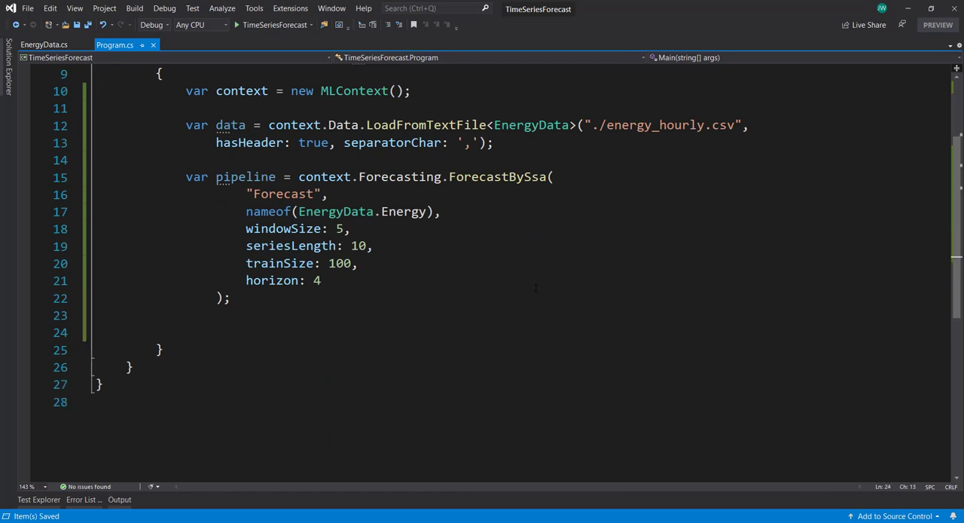
{"action": "type", "text": "var model ="}
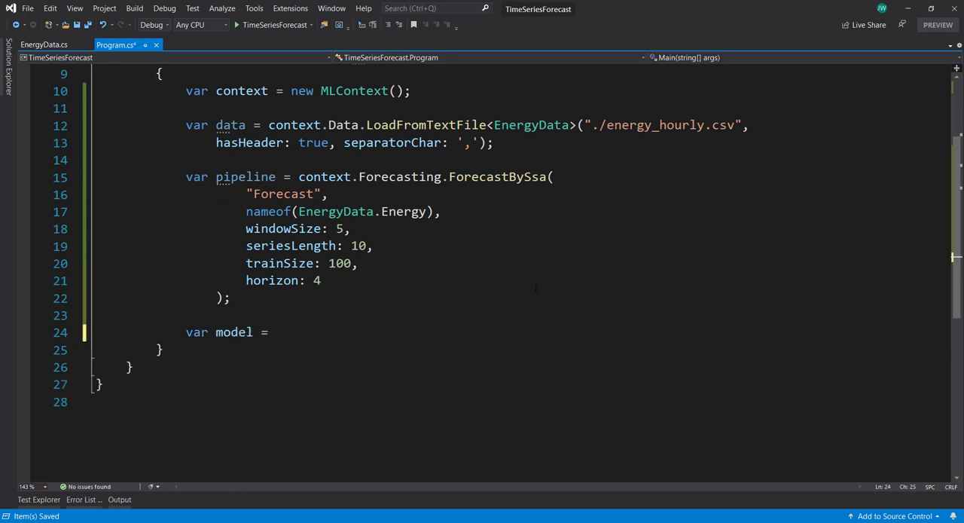
{"action": "type", "text": "pipeline.Fit("}
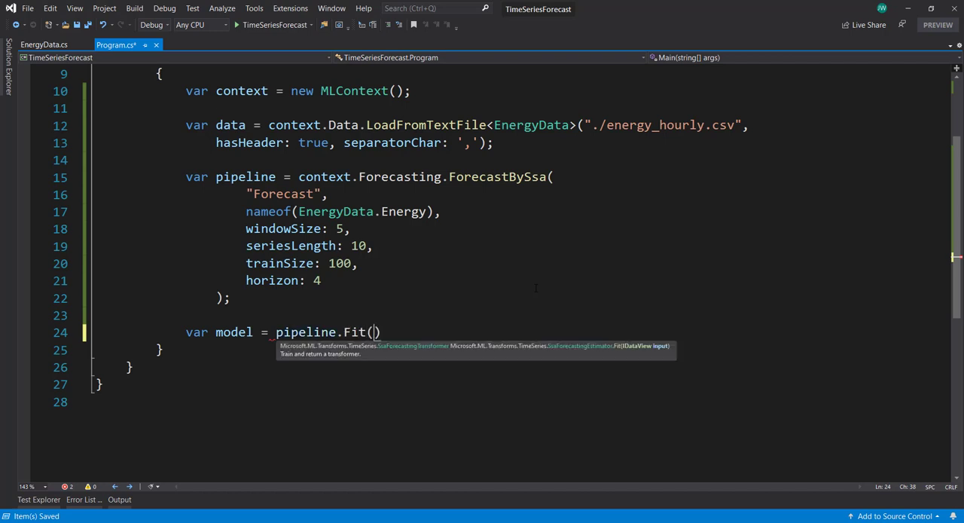
{"action": "type", "text": "data);"}
{"action": "type", "text": "var"}
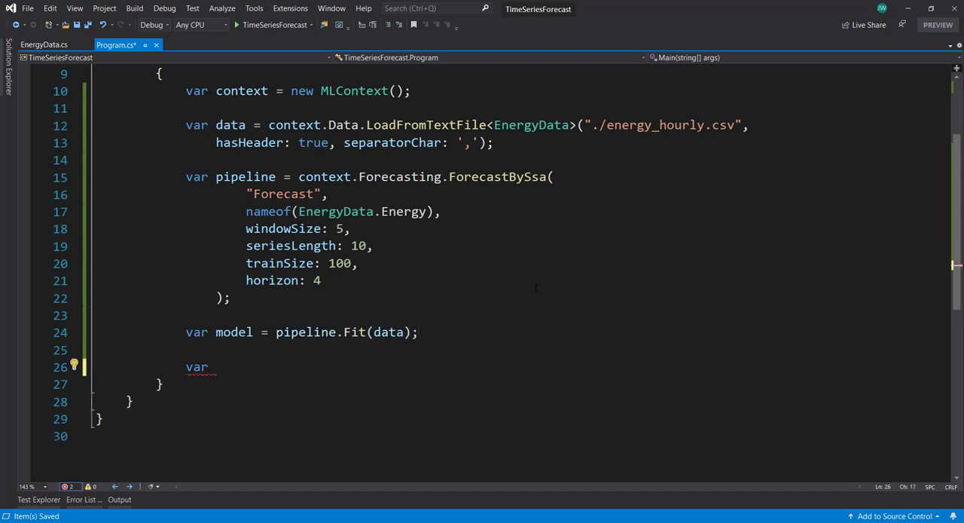
Step: Create forecastingEngine via model.CreateTimeSeriesEngine<EnergyData, EnergyForecast>(context)
{"action": "type", "text": "f"}
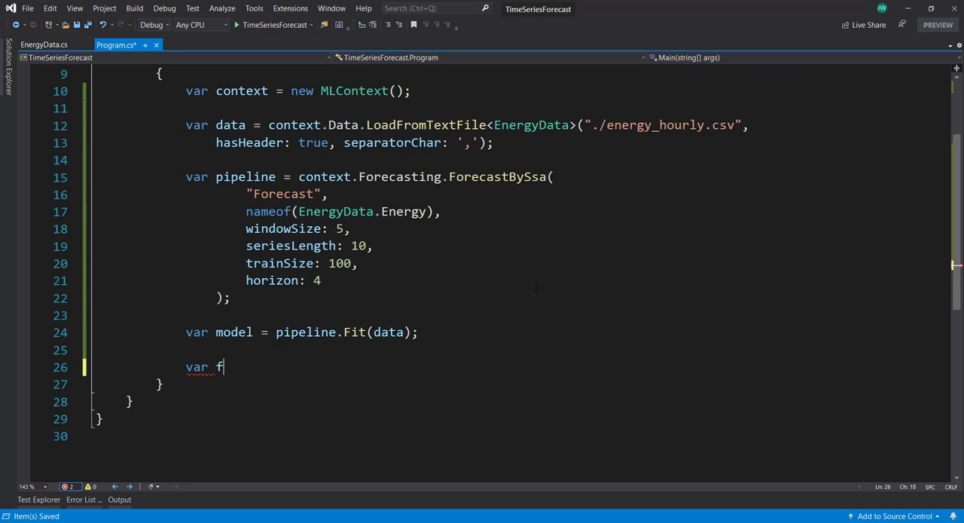
{"action": "type", "text": "orecasti"}
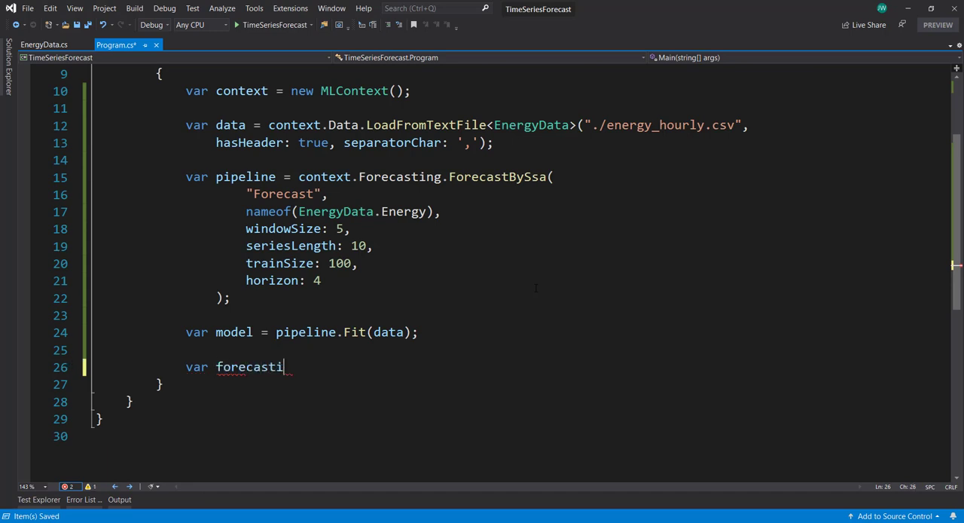
{"action": "type", "text": "ngEngine ="}
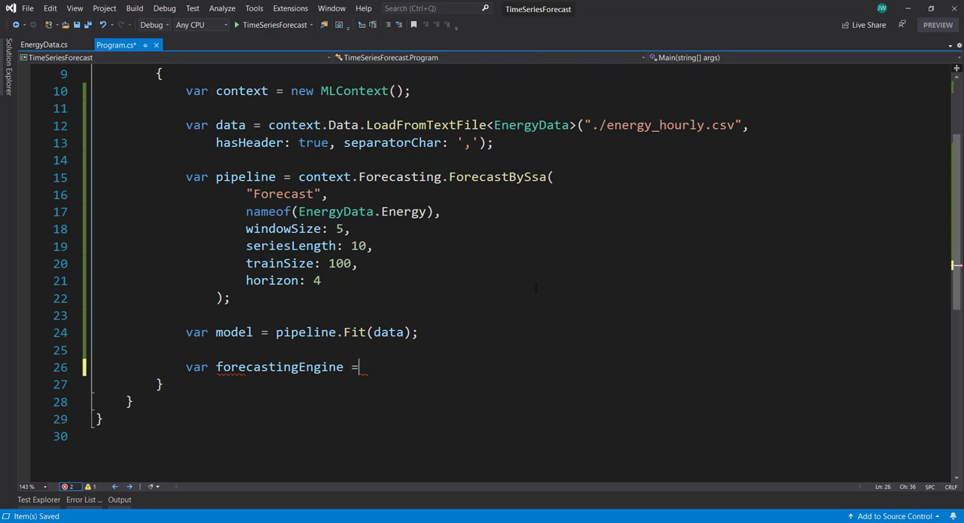
{"action": "type", "text": "model."}
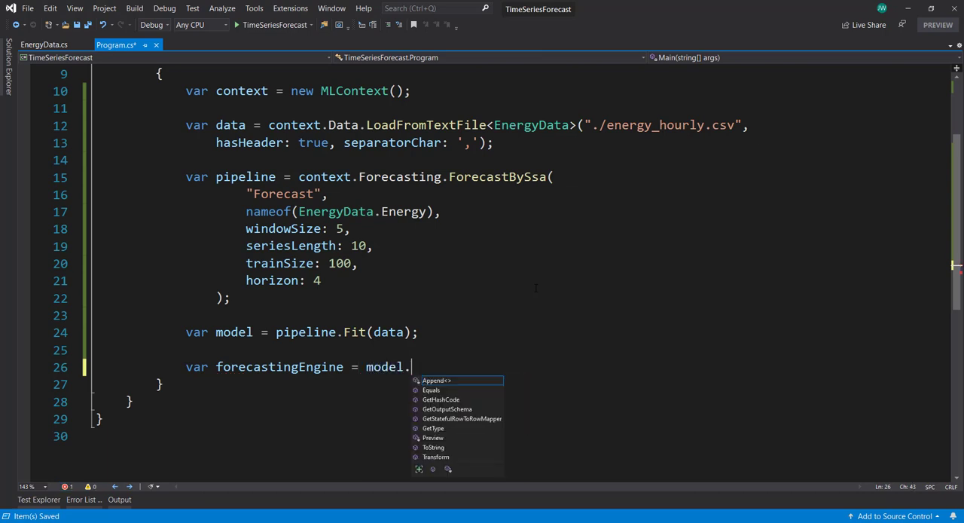
{"action": "type", "text": "CreateTimeSe"}
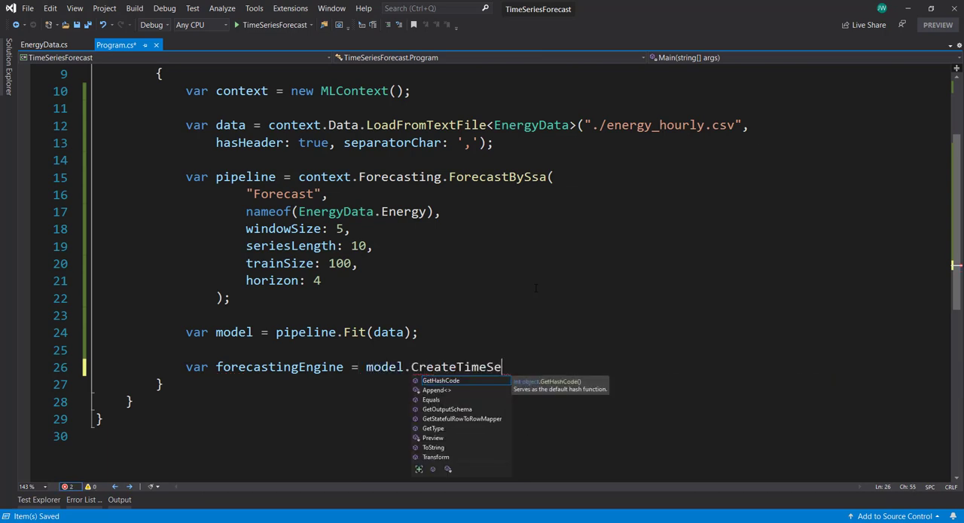
{"action": "type", "text": "riesEngine"}
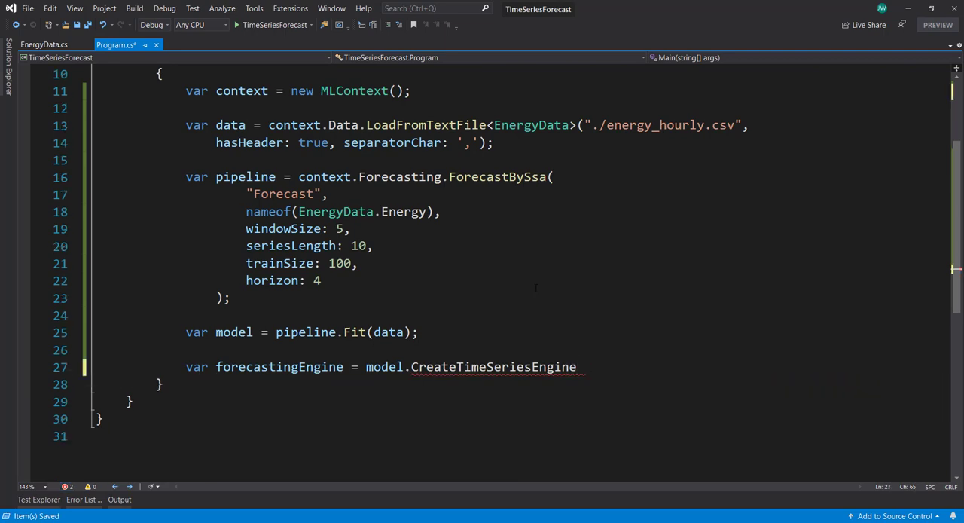
{"action": "type", "text": "<EnergyData, >"}
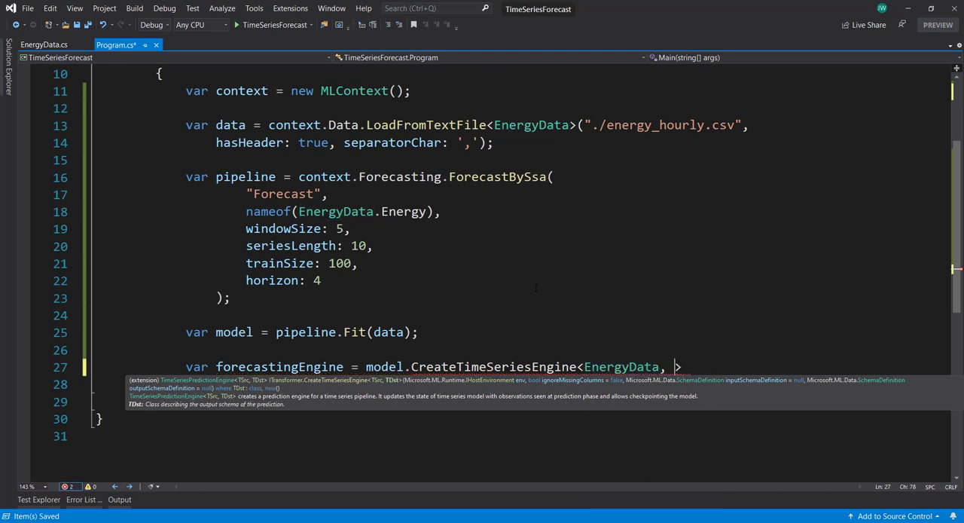
{"action": "type", "text": "EnergyForecast"}
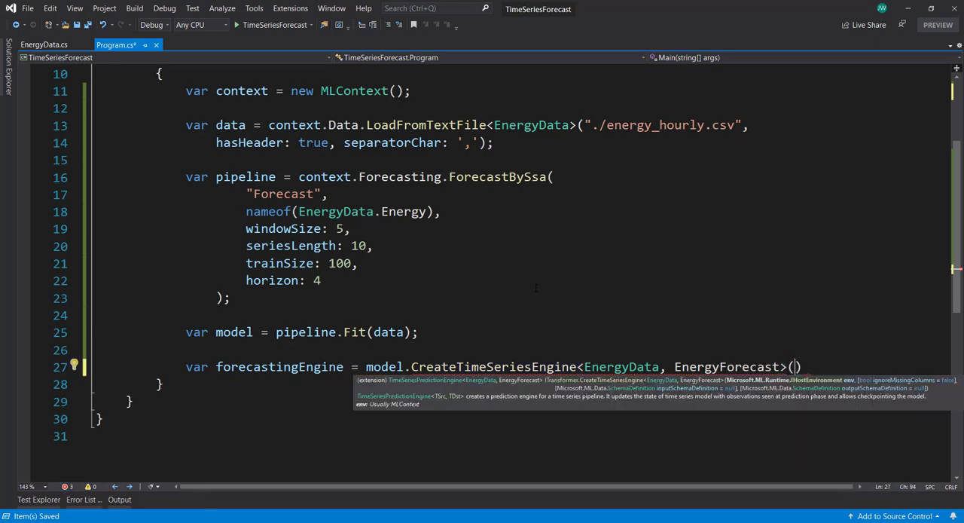
{"action": "type", "text": "context);"}
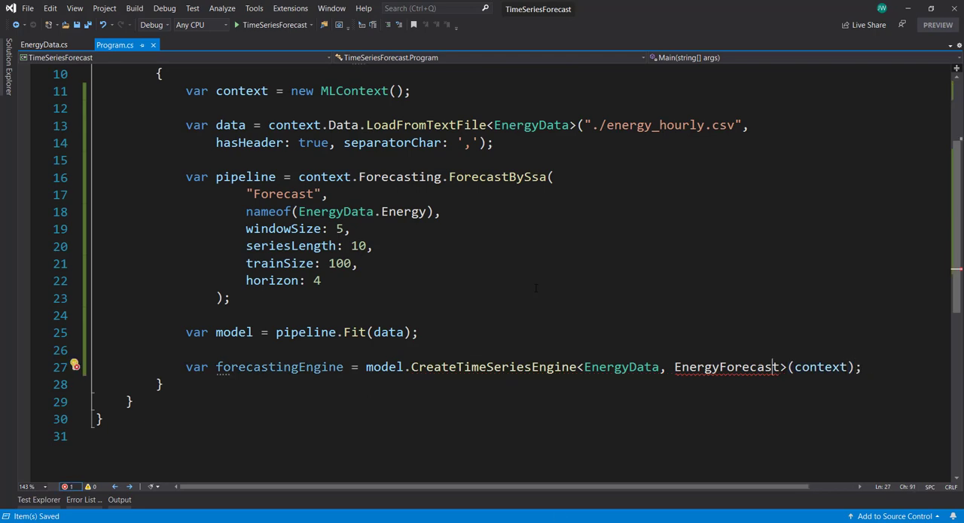
Step: In EnergyForecast.cs rename the float array property MyProperty to Forecast
{"action": "left_click", "coordinate": [76, 368]}
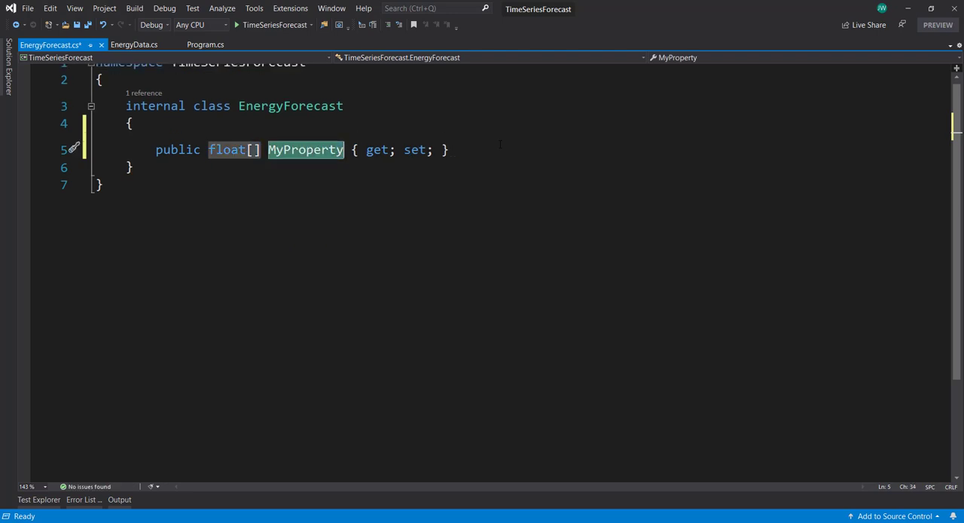
{"action": "type", "text": "Forecast>(context);"}
{"action": "type", "text": "v"}
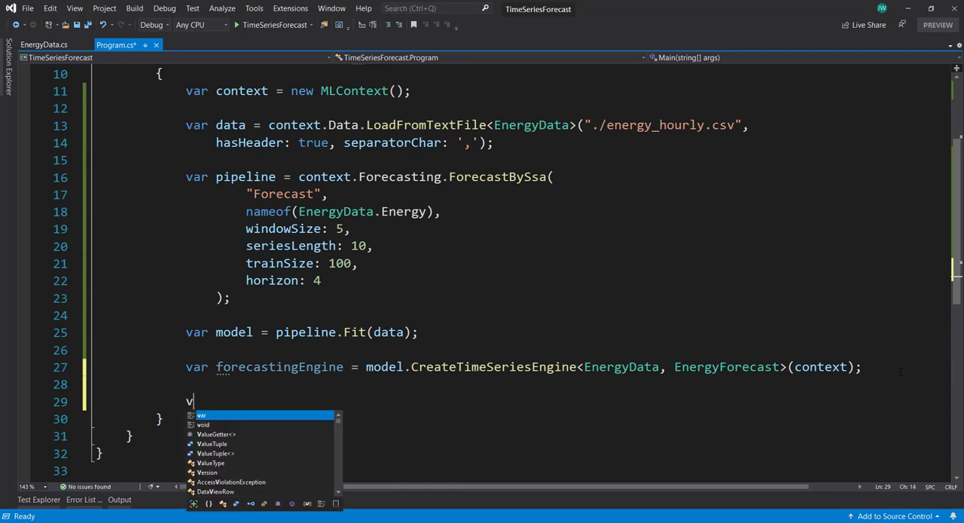
Step: Add var forecasts = forecastingEngine.Predict() below the engine line
{"action": "type", "text": "ar forecasts"}
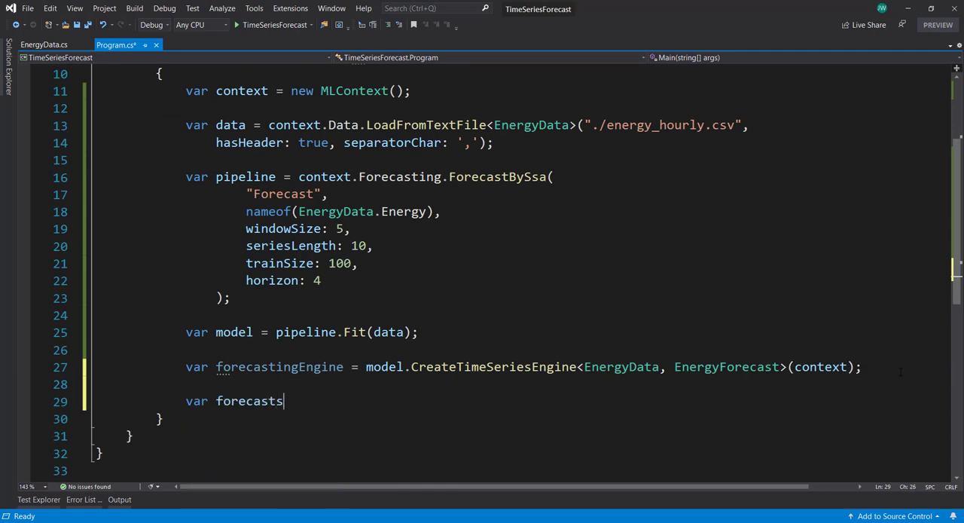
{"action": "type", "text": "= forecastingEngine.Predict();"}
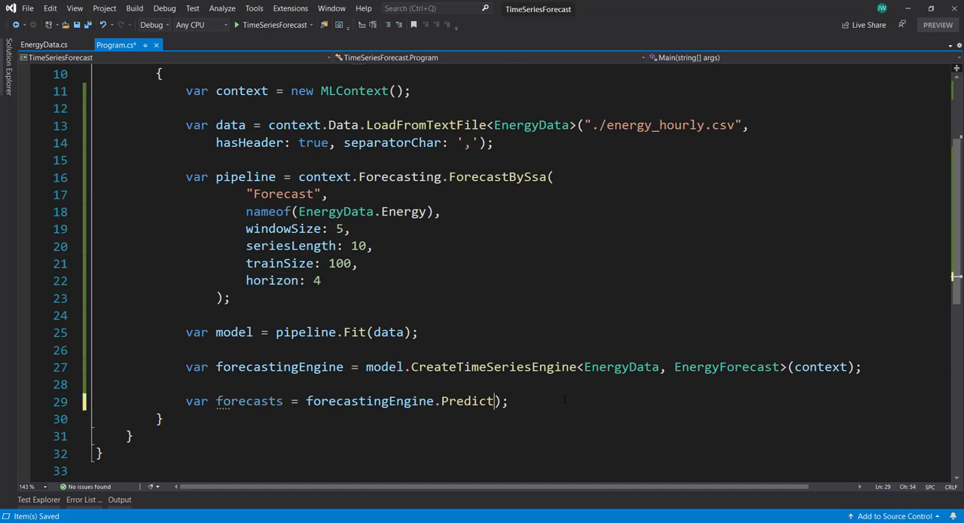
{"action": "type", "text": "("}
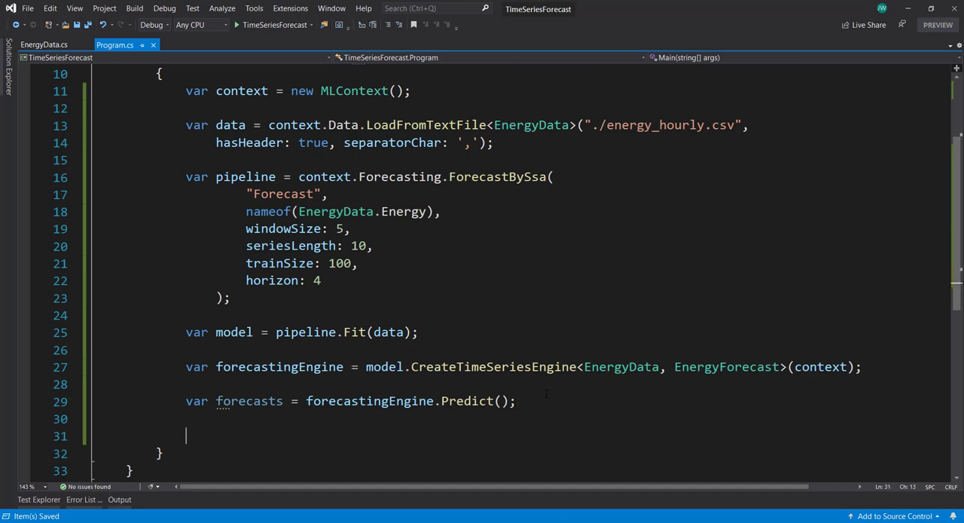
Step: Loop over forecasts.Forecast writing each value to the console, then wait with Console.ReadLine()
{"action": "type", "text": "forea"}
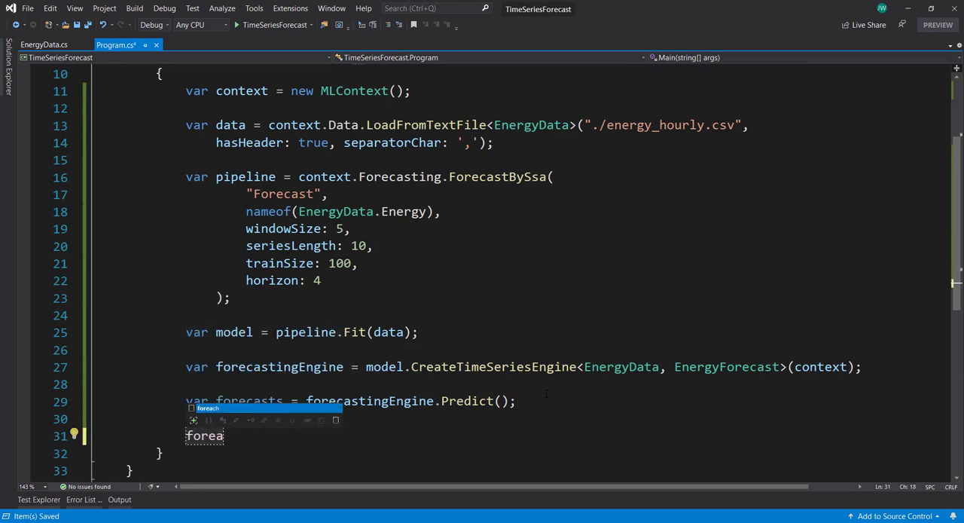
{"action": "key", "text": "Tab"}
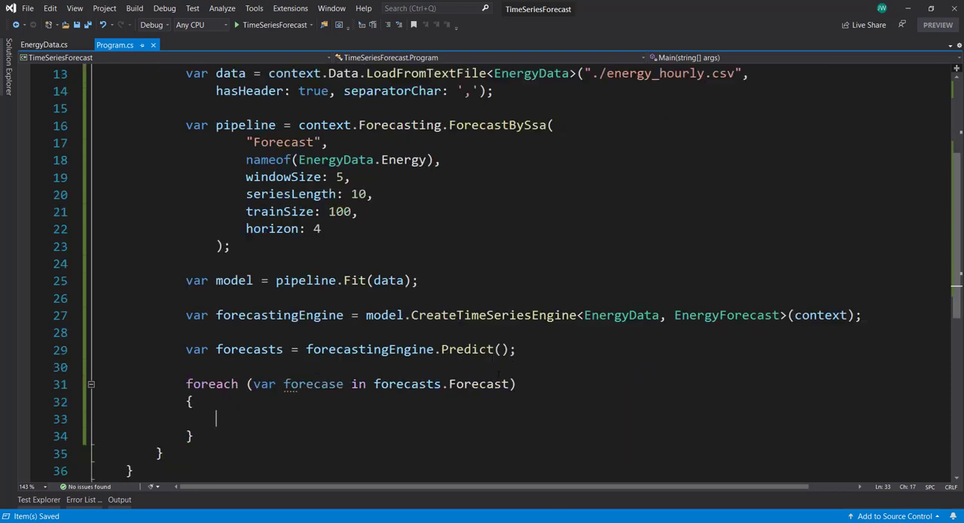
{"action": "type", "text": "Console"}
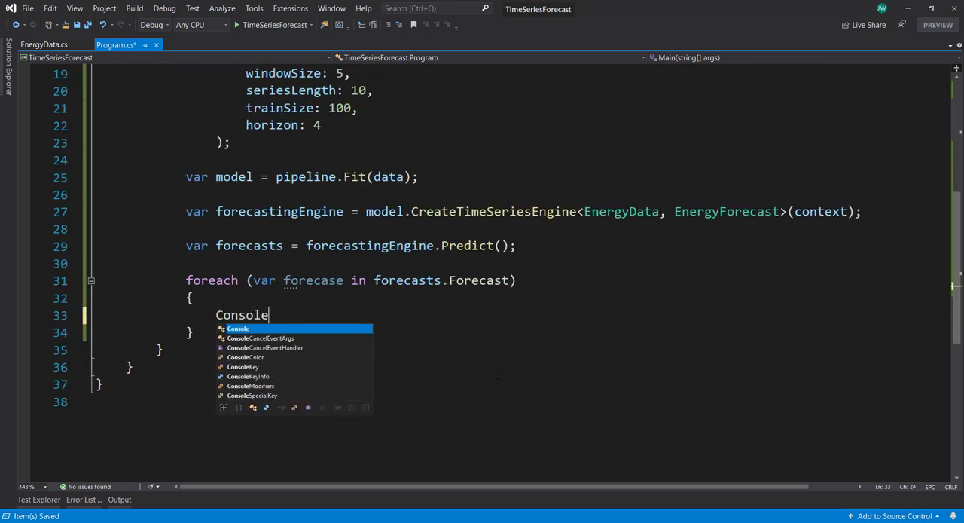
{"action": "type", "text": ".WriteLine"}
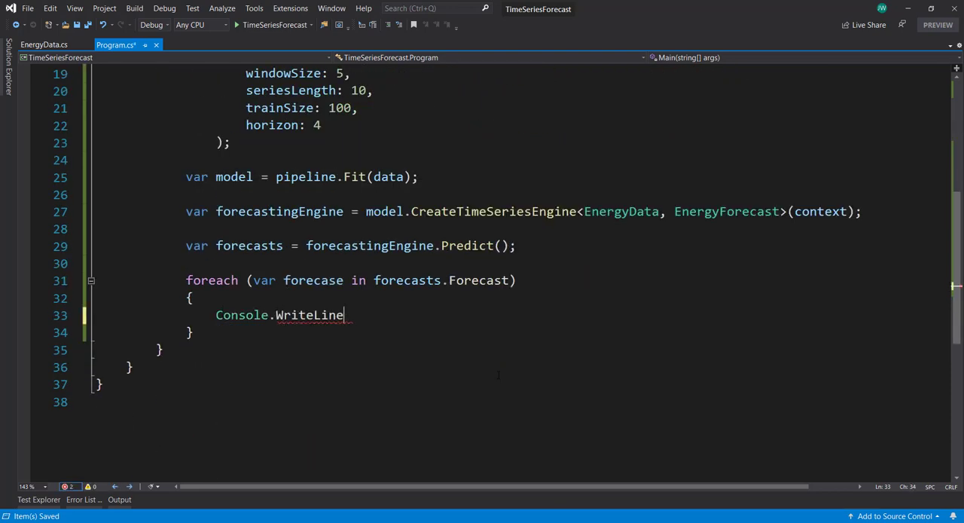
{"action": "type", "text": "(forecasts)"}
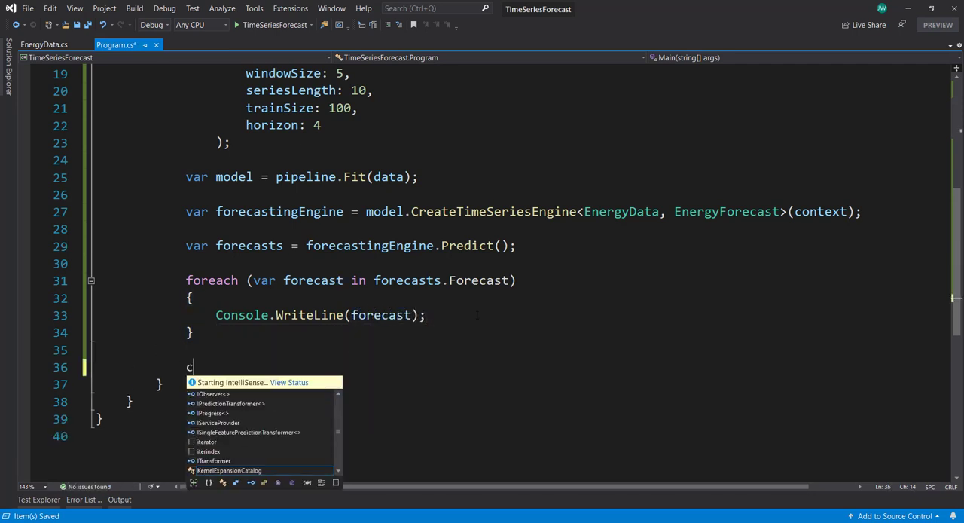
{"action": "type", "text": "onsole.ReadLine()"}
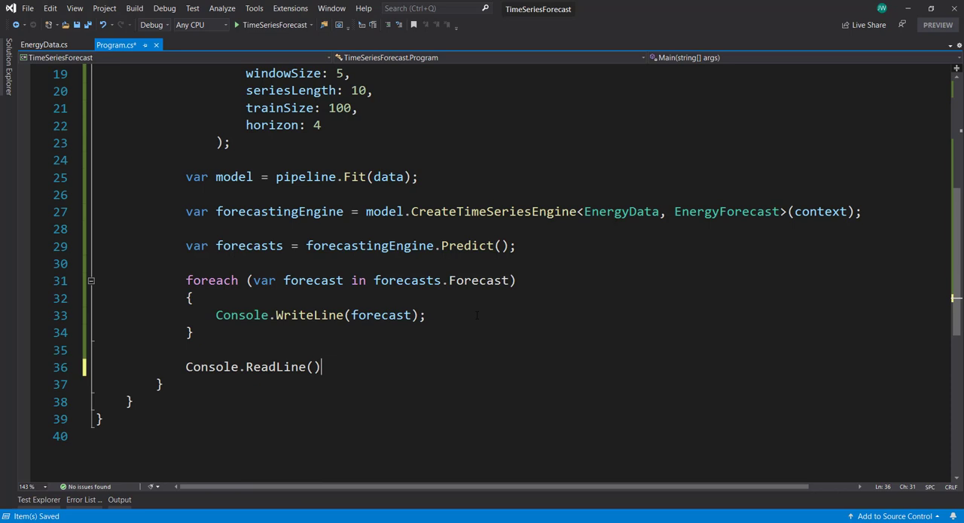
{"action": "type", "text": ";"}
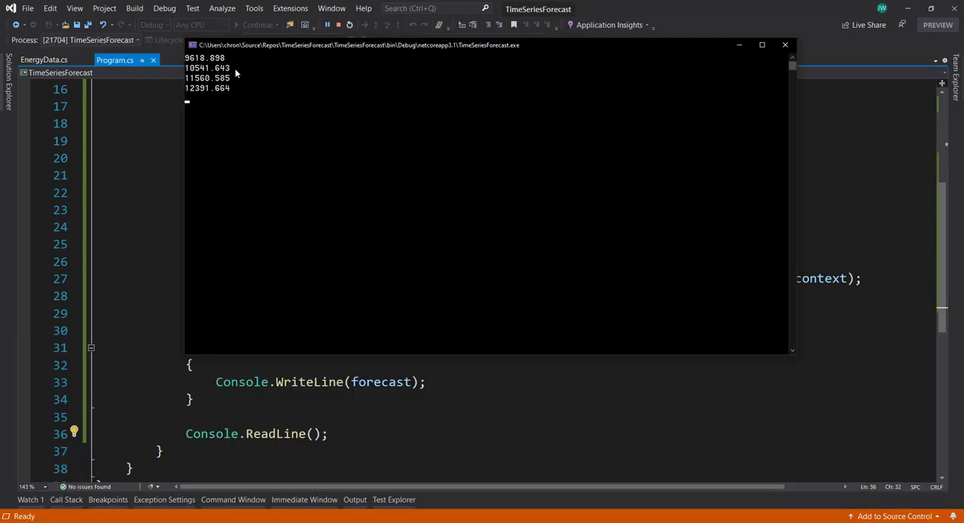
{"action": "mouse_move", "coordinate": [214, 64]}
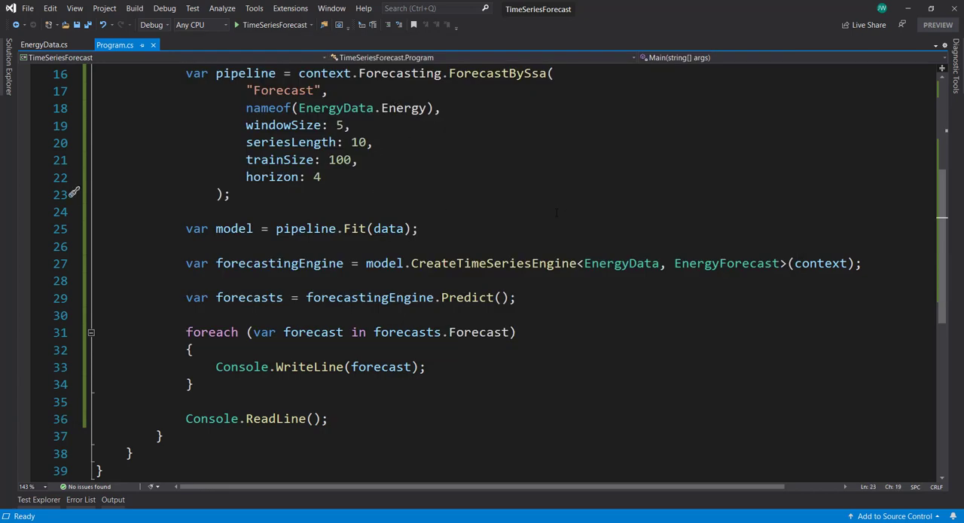
{"action": "left_click", "coordinate": [515, 297]}
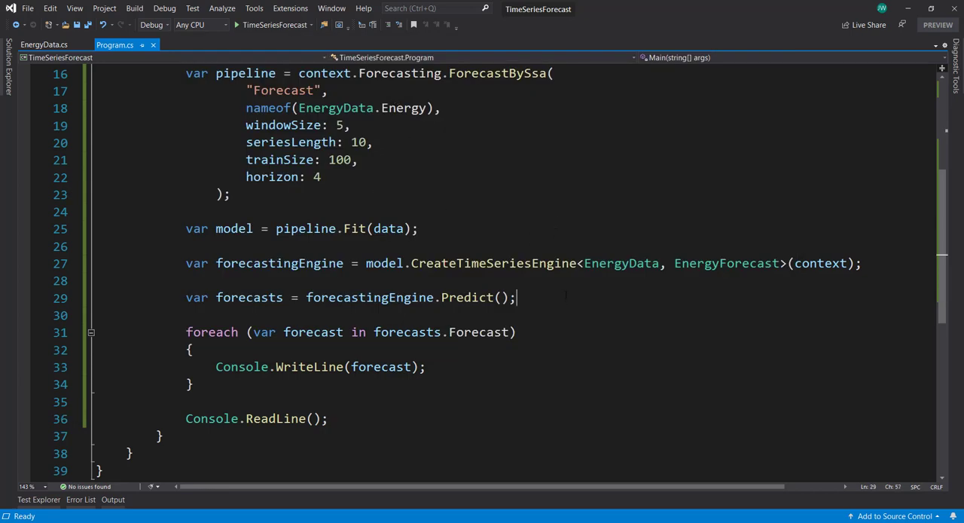